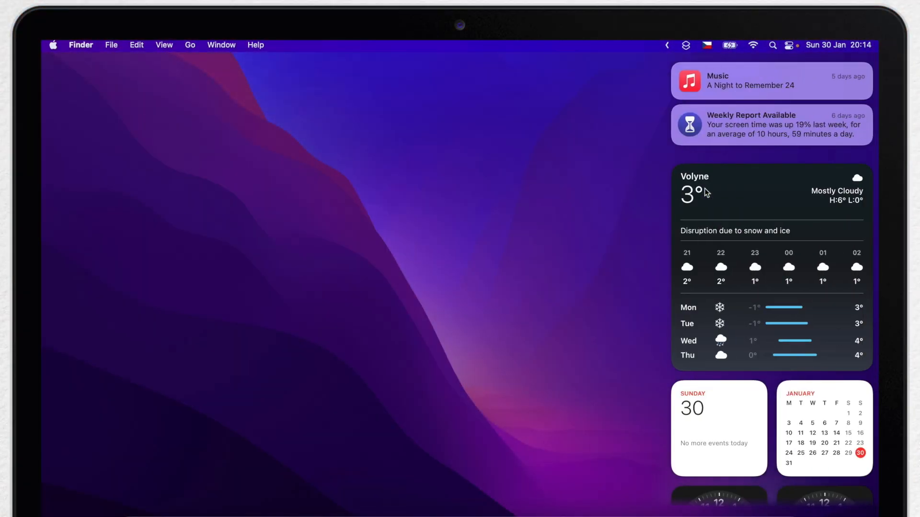
# Scroll the Notification Center widget column down to its bottom widgets.
pyautogui.scroll(-3)
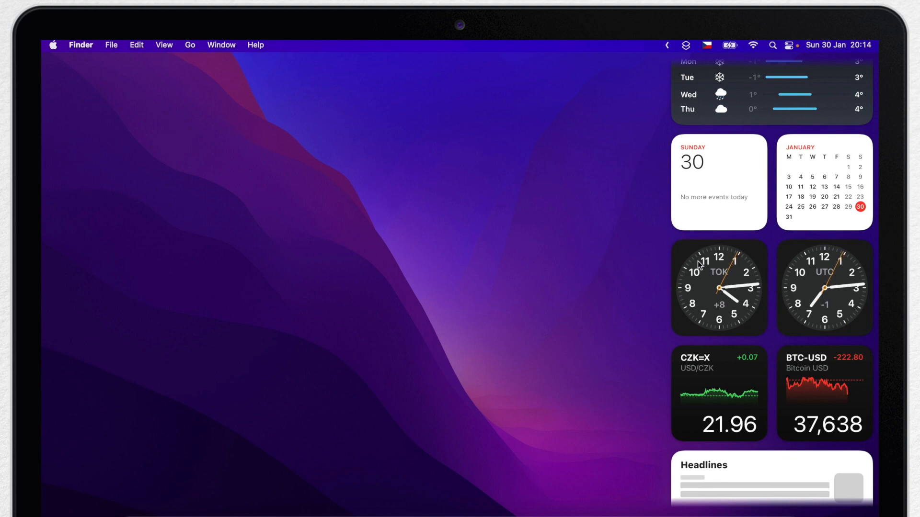
pyautogui.scroll(-3)
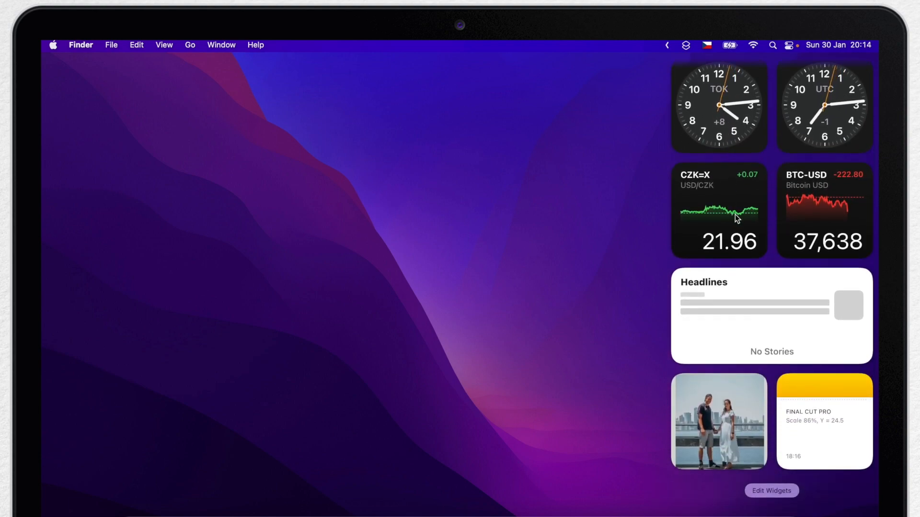
pyautogui.moveTo(827, 288)
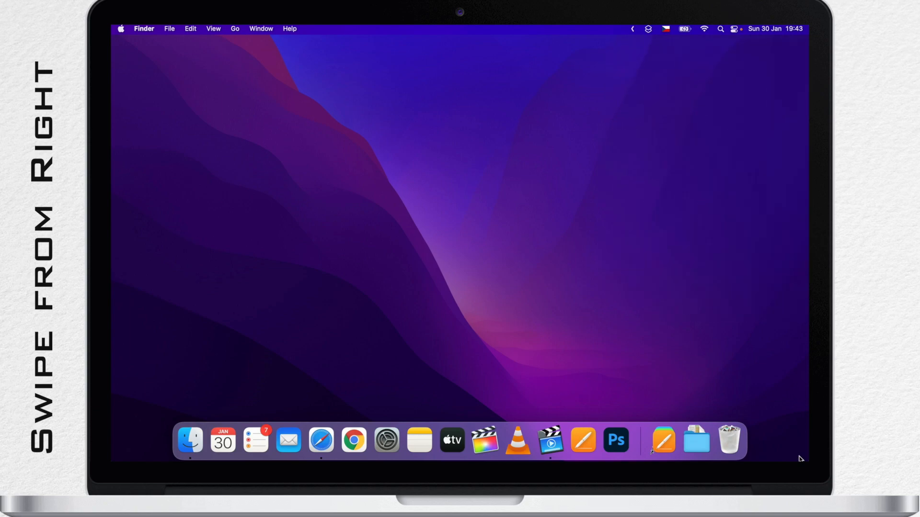
# Reopen Notification Center from the menu-bar date and time.
pyautogui.click(774, 28)
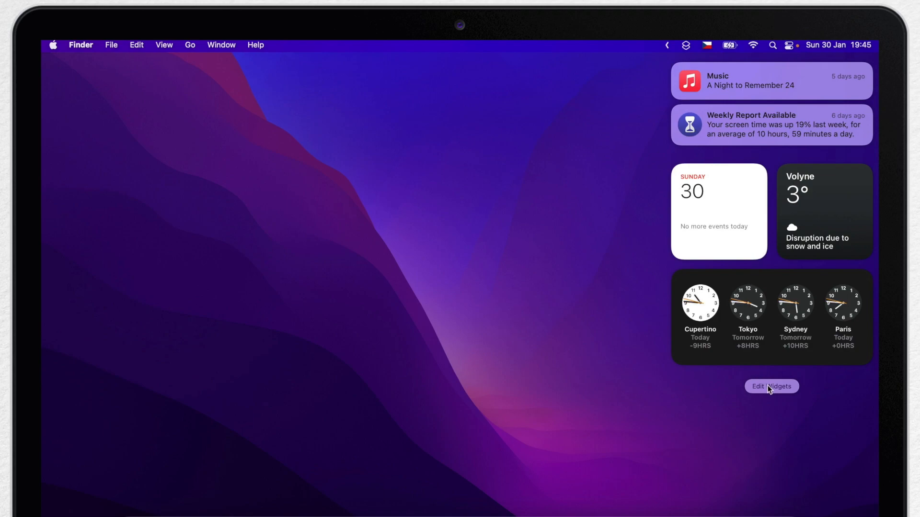
# Rearrange widgets so Volyne weather sits before the Sunday 30 calendar widget.
pyautogui.click(770, 386)
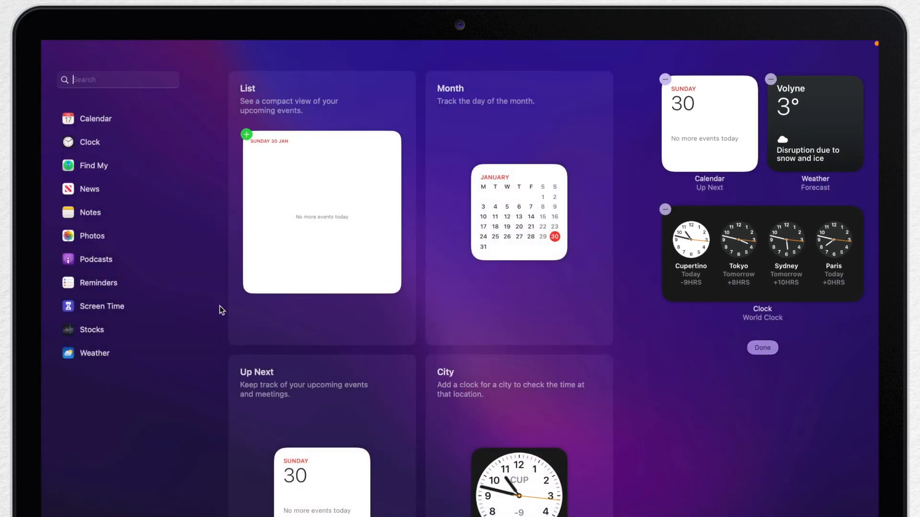
pyautogui.click(93, 353)
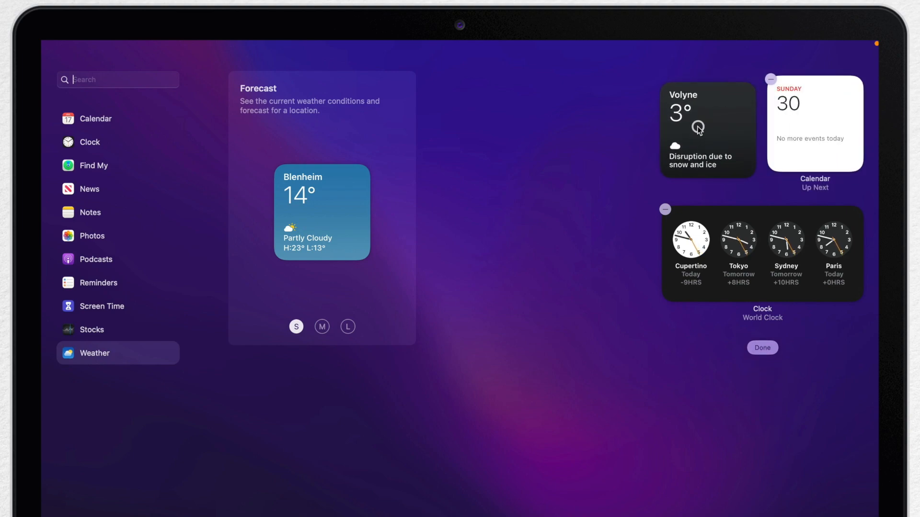
pyautogui.click(761, 347)
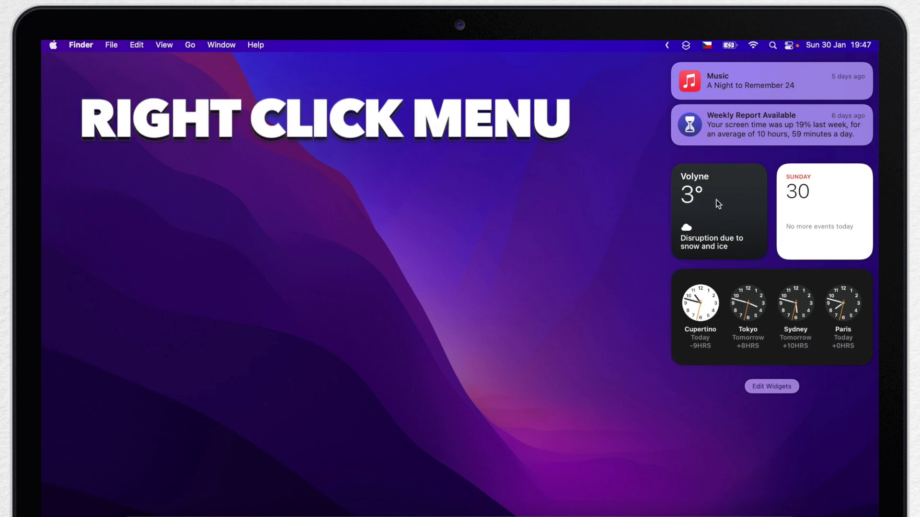
# Open the weather widget's full Volyně forecast on weather.com in Safari.
pyautogui.rightClick(718, 204)
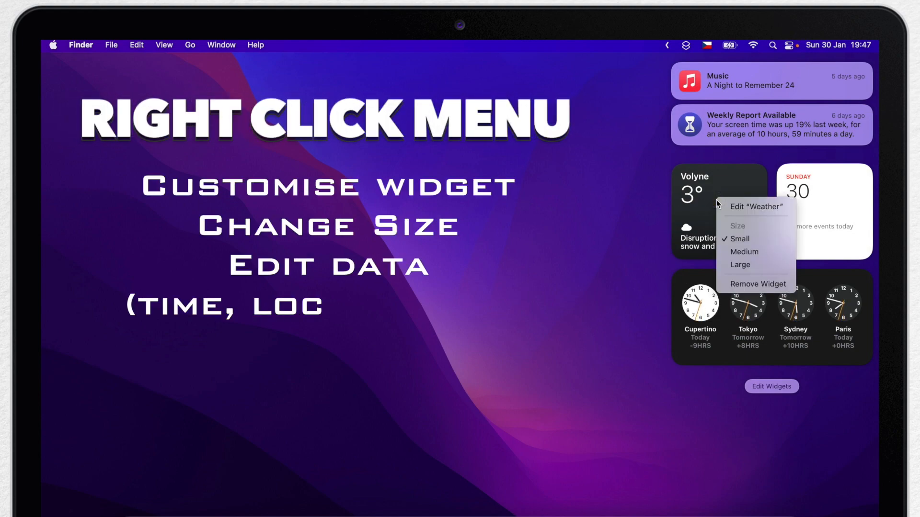
pyautogui.click(741, 265)
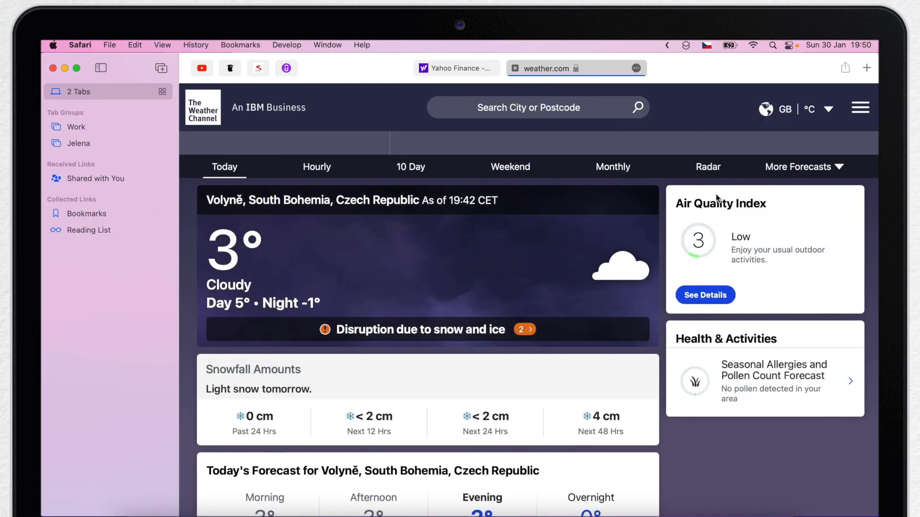
# Scroll down the weather.com forecast page for Volyně.
pyautogui.scroll(-3)
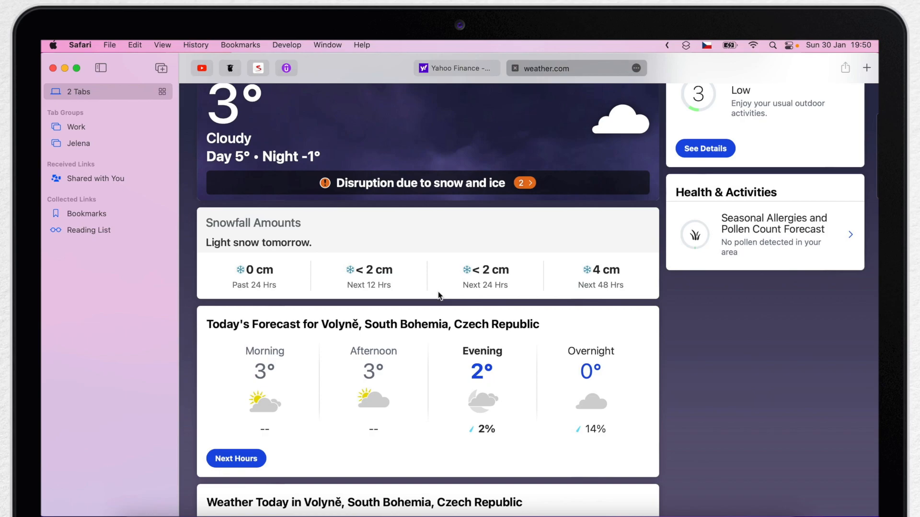
pyautogui.scroll(-3)
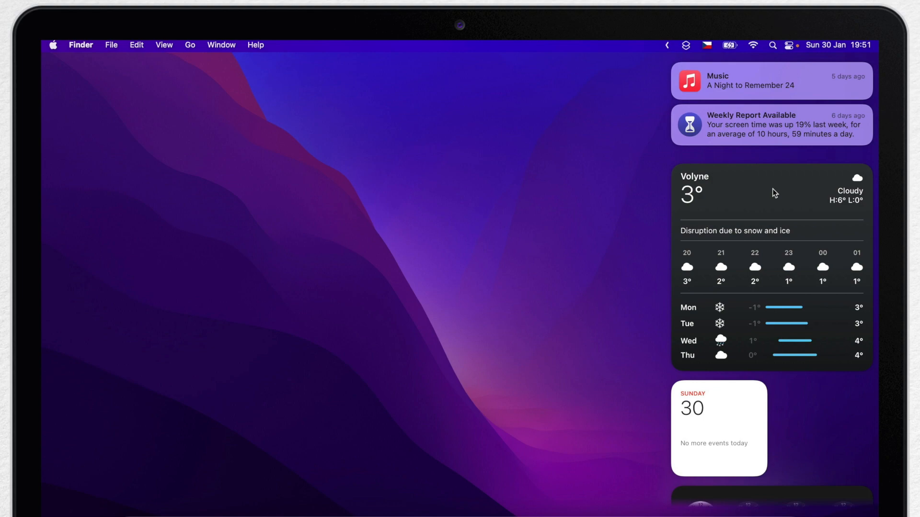
pyautogui.rightClick(773, 193)
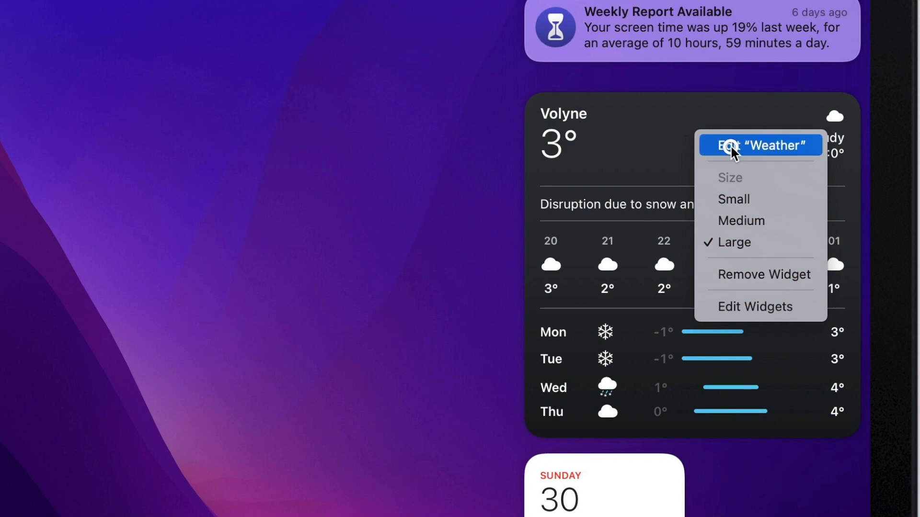
pyautogui.click(760, 144)
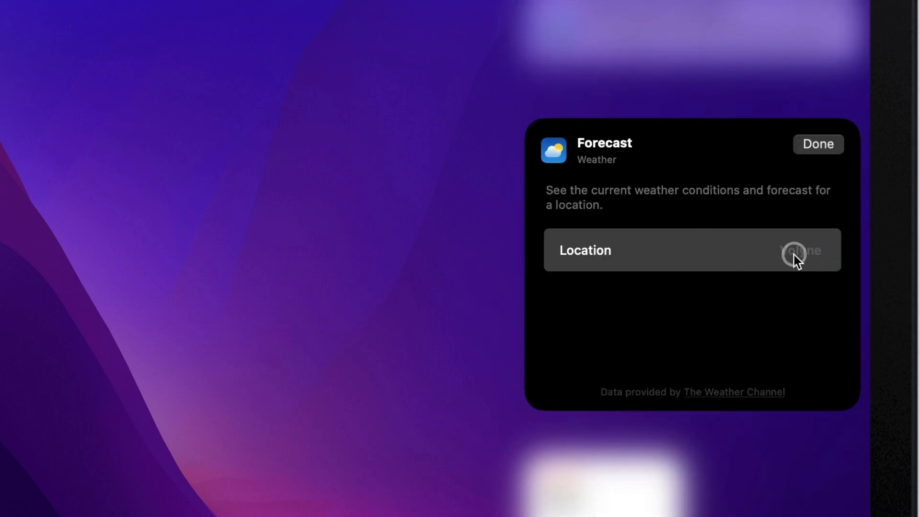
pyautogui.click(691, 250)
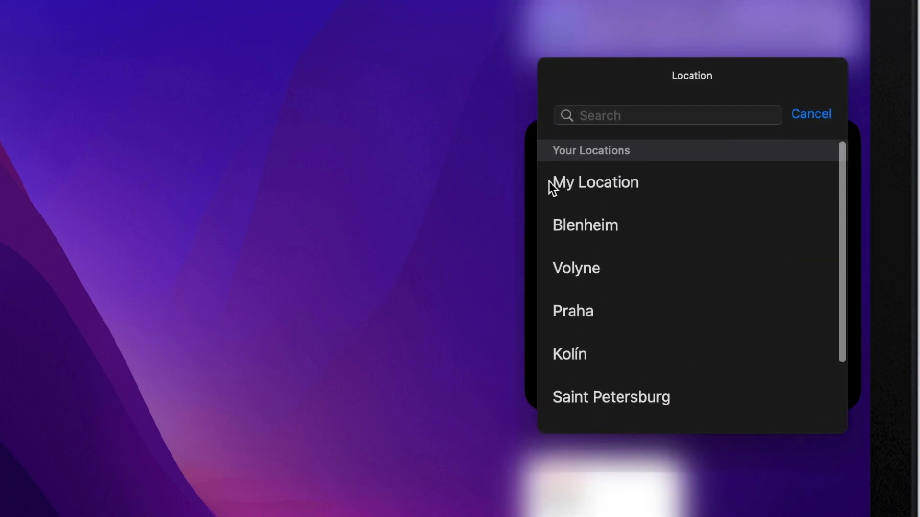
pyautogui.moveTo(670, 188)
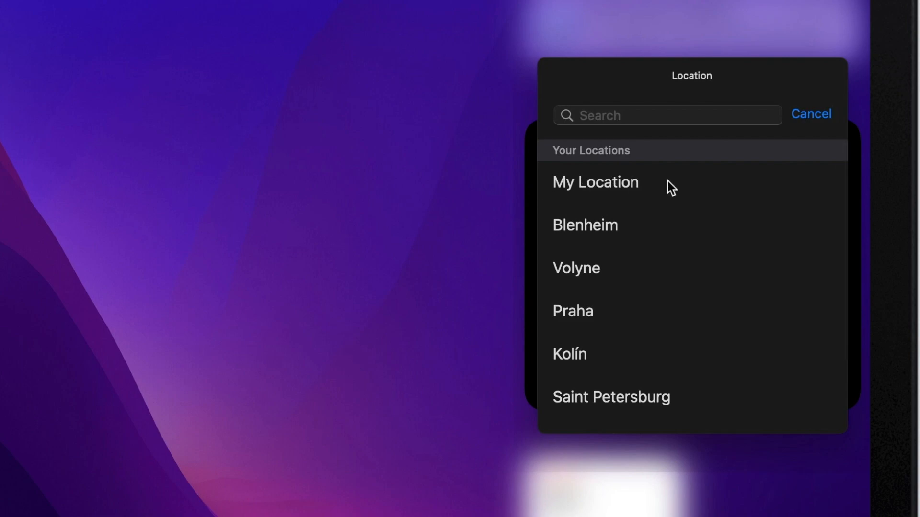
pyautogui.click(575, 268)
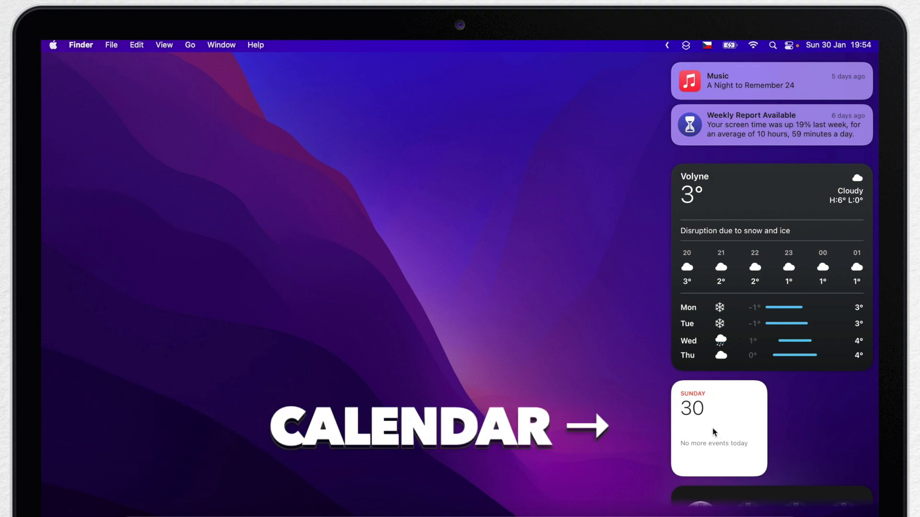
pyautogui.moveTo(735, 424)
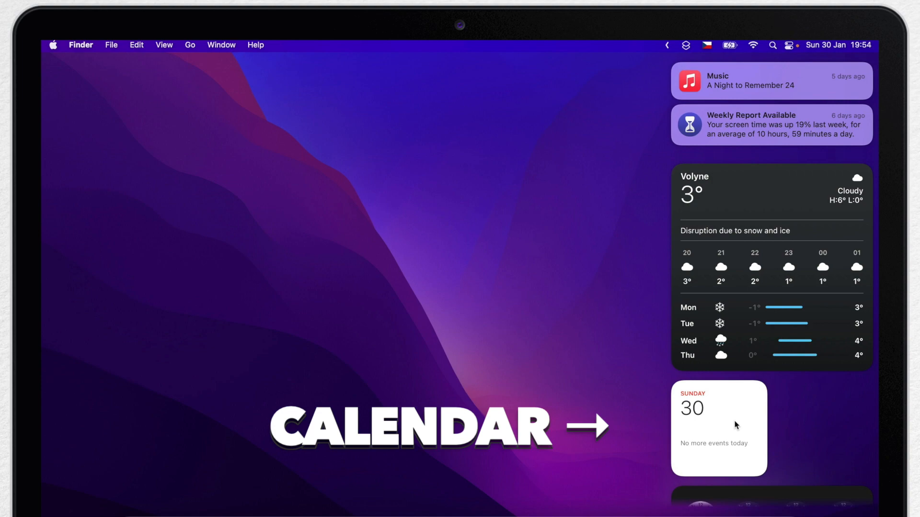
# Enter widget editing and show the Calendar widget styles available to add.
pyautogui.scroll(-3)
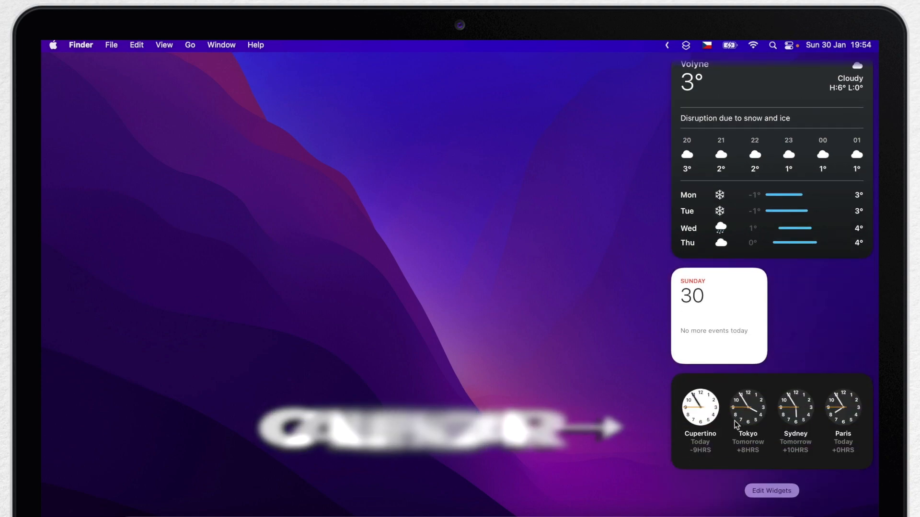
pyautogui.click(772, 491)
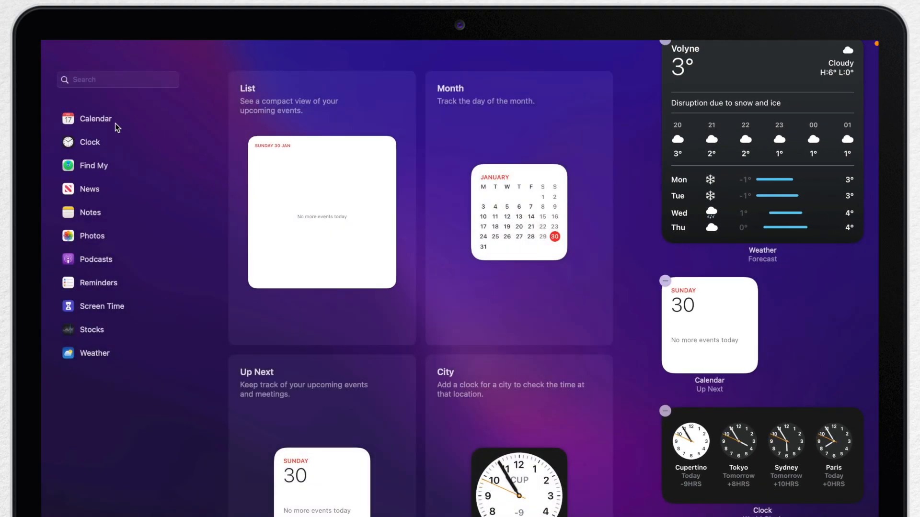
pyautogui.click(94, 119)
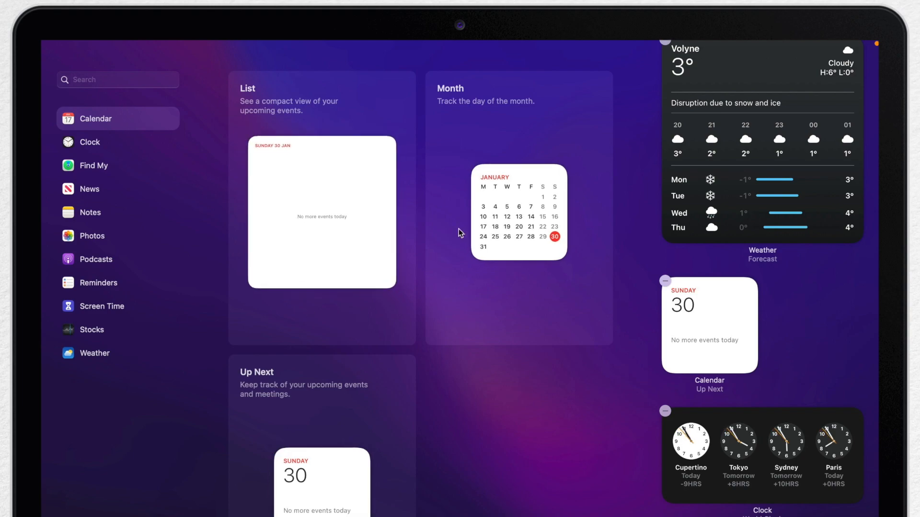
pyautogui.moveTo(511, 199)
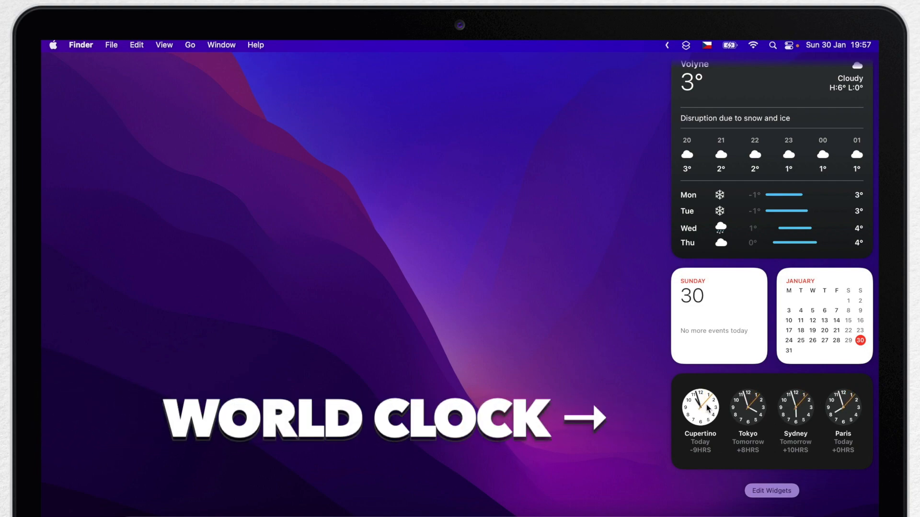
pyautogui.moveTo(818, 401)
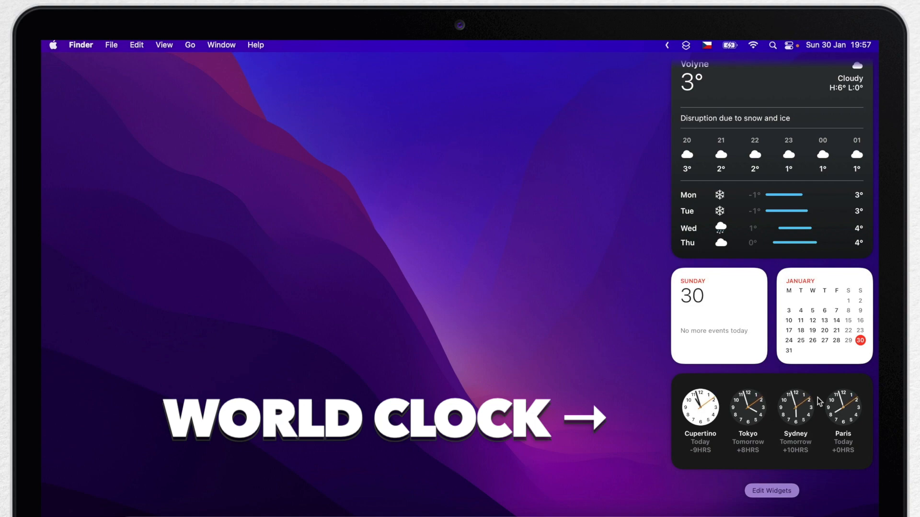
pyautogui.rightClick(843, 408)
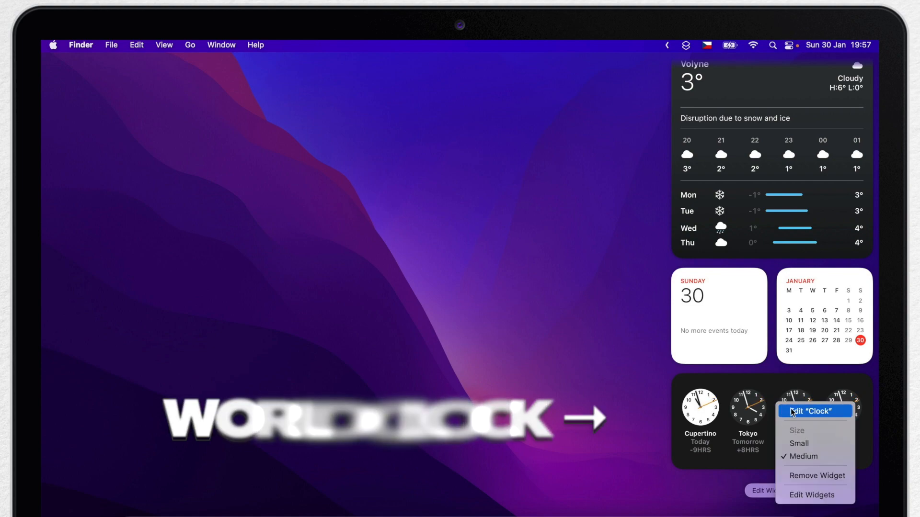
pyautogui.click(812, 411)
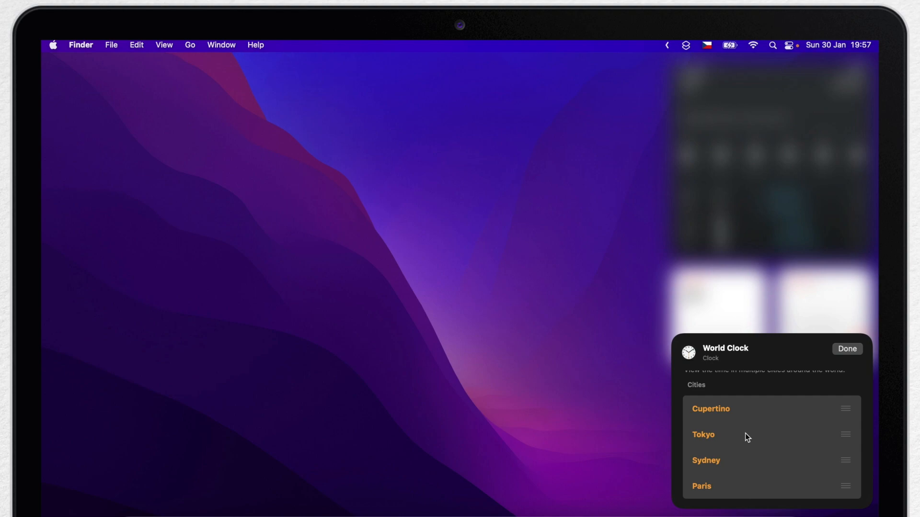
pyautogui.click(846, 349)
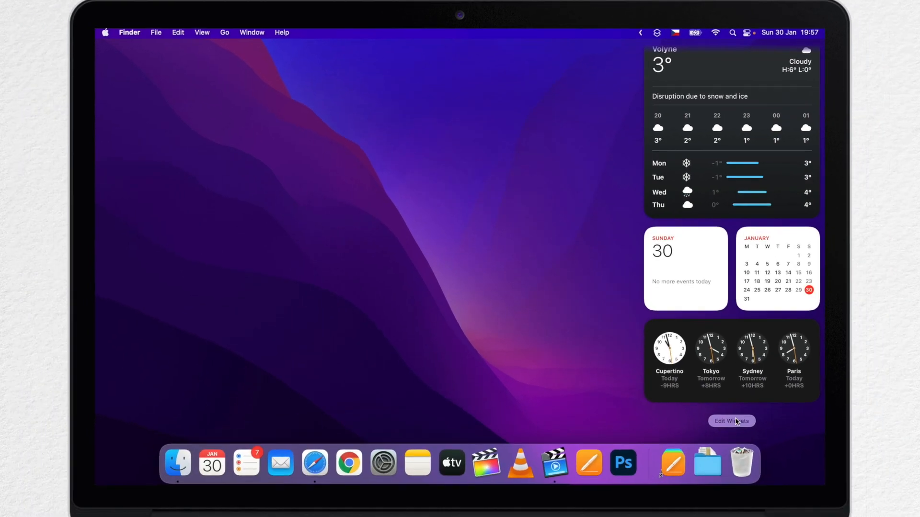
# Set the first city clock widget to Tokyo.
pyautogui.click(731, 422)
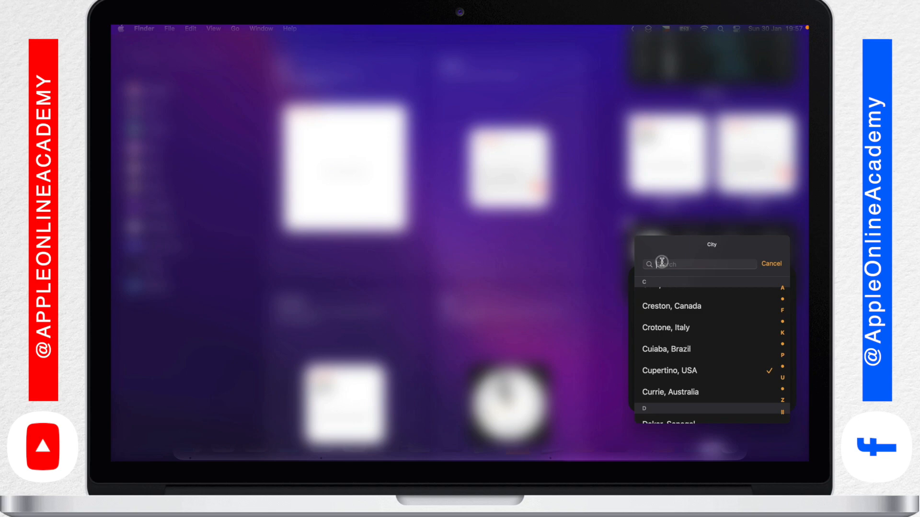
pyautogui.write('Tok')
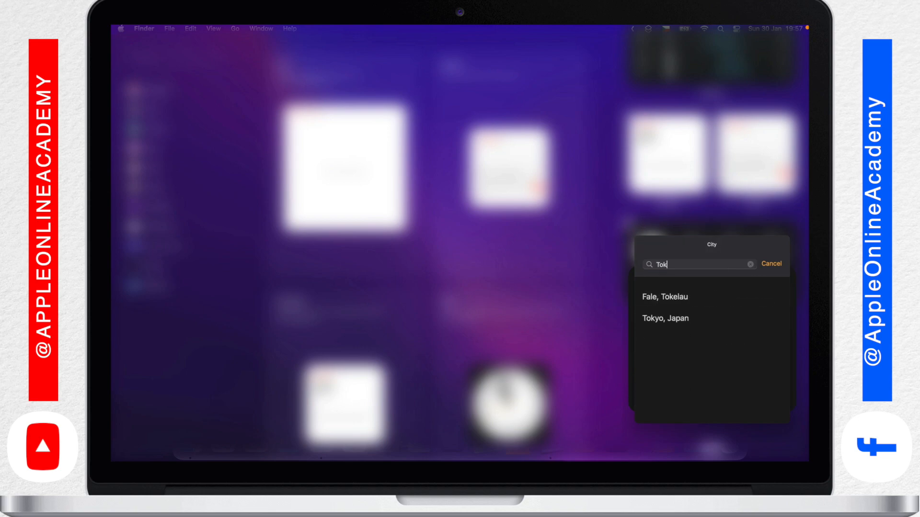
pyautogui.click(665, 318)
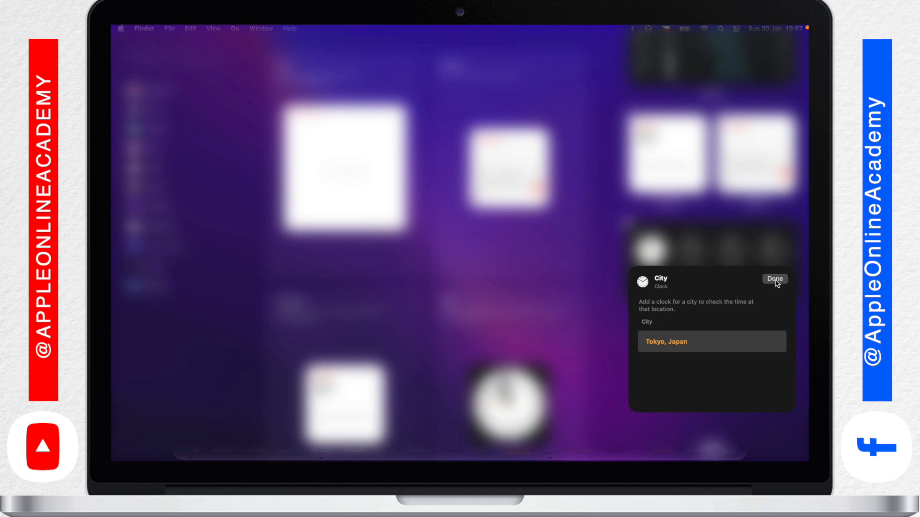
pyautogui.click(774, 278)
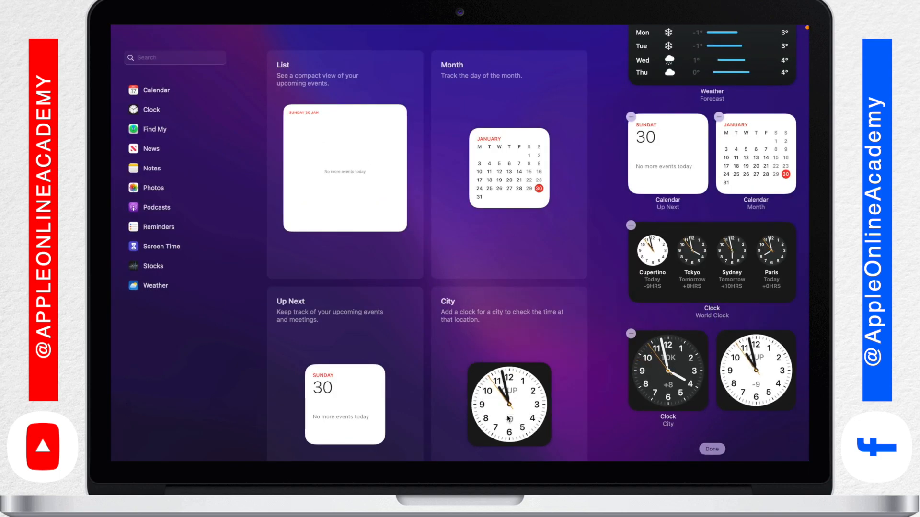
# Begin editing the second clock widget and bring up its city list.
pyautogui.rightClick(756, 369)
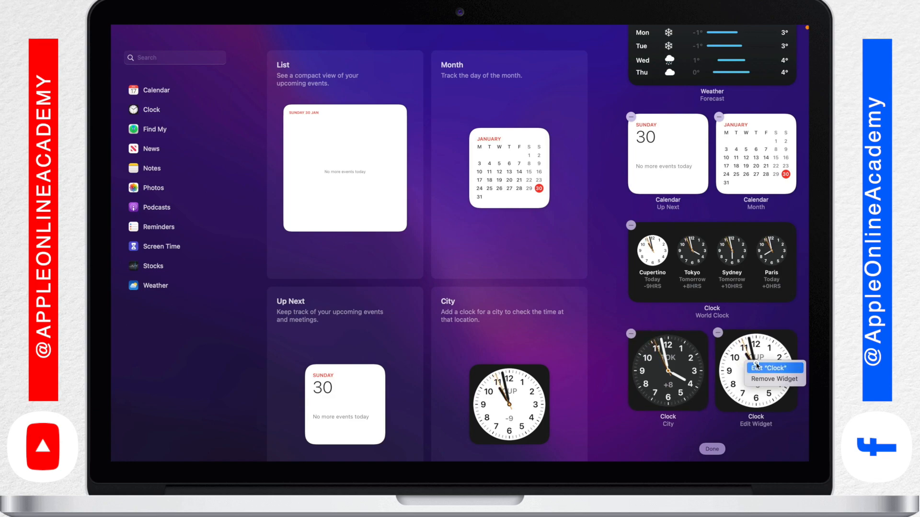
pyautogui.click(773, 368)
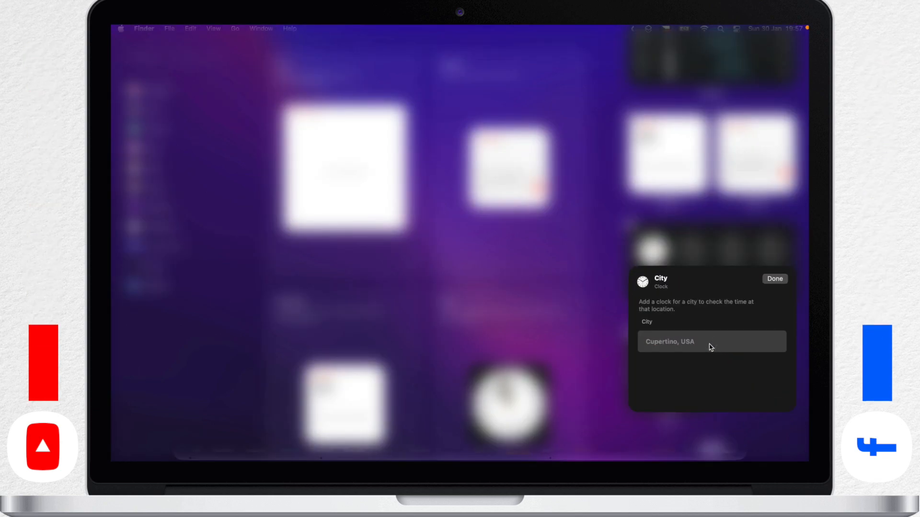
pyautogui.click(710, 341)
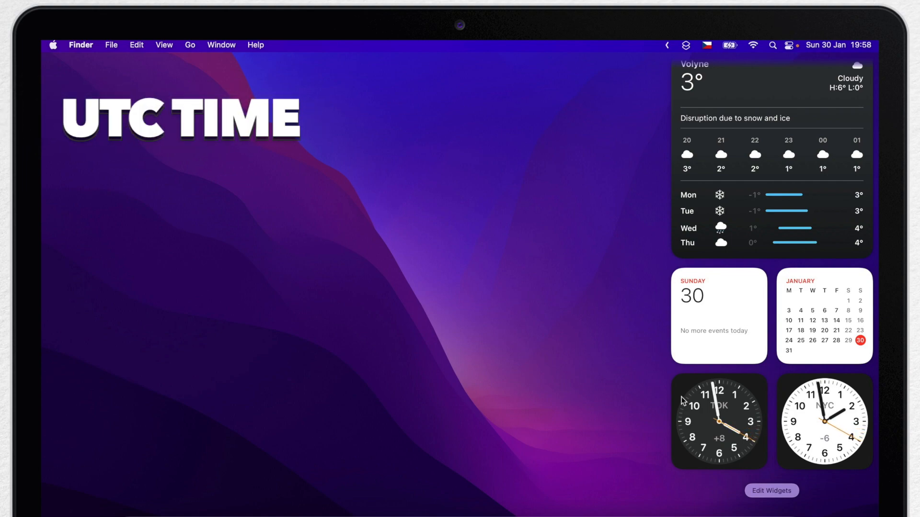
# Change the second clock's city from New York to UTC, beside the Tokyo clock.
pyautogui.write('COORDINATED UNIVERSAL TIME')
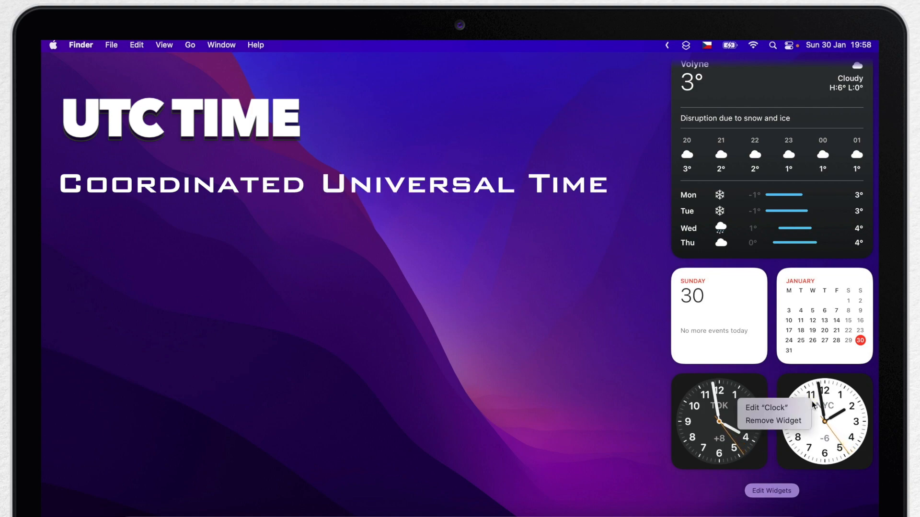
pyautogui.click(764, 407)
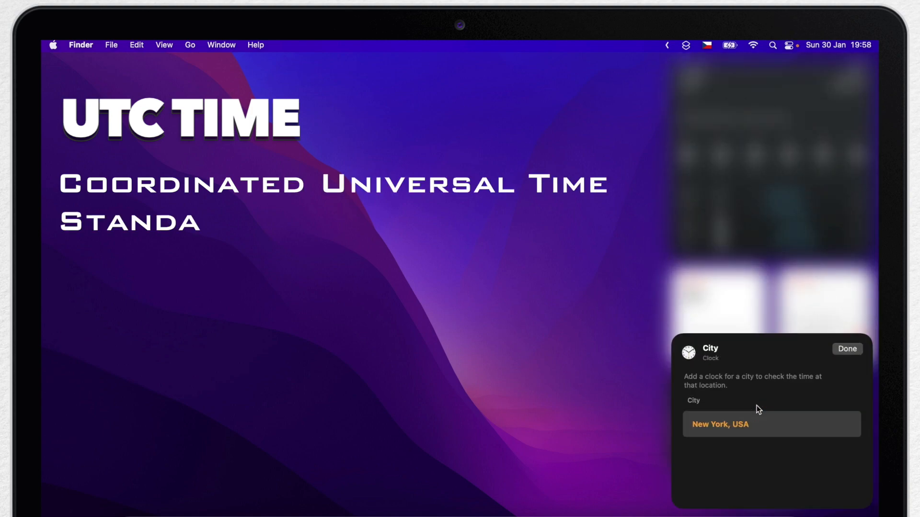
pyautogui.click(770, 424)
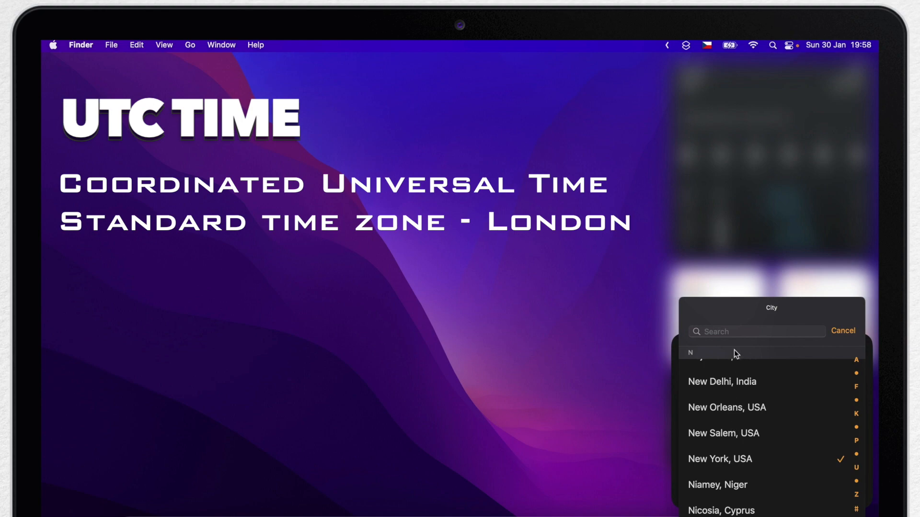
pyautogui.write('UTC')
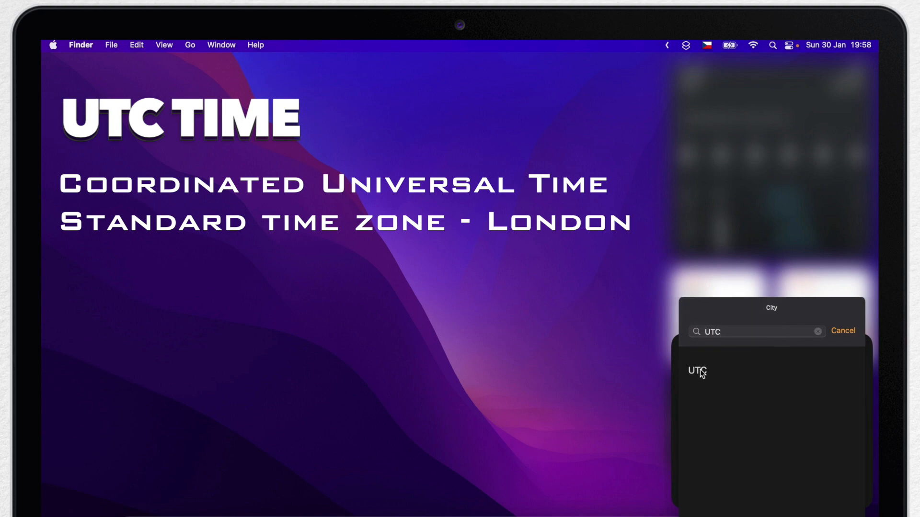
pyautogui.click(697, 371)
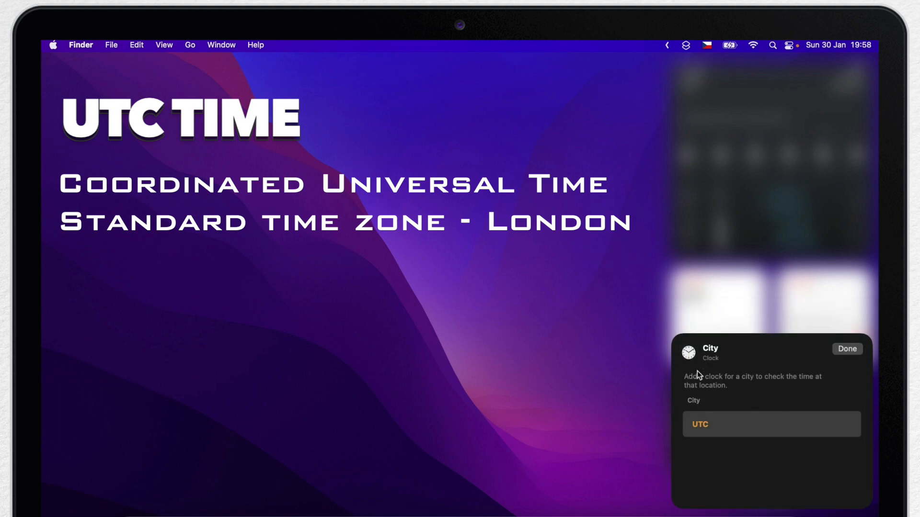
pyautogui.click(846, 349)
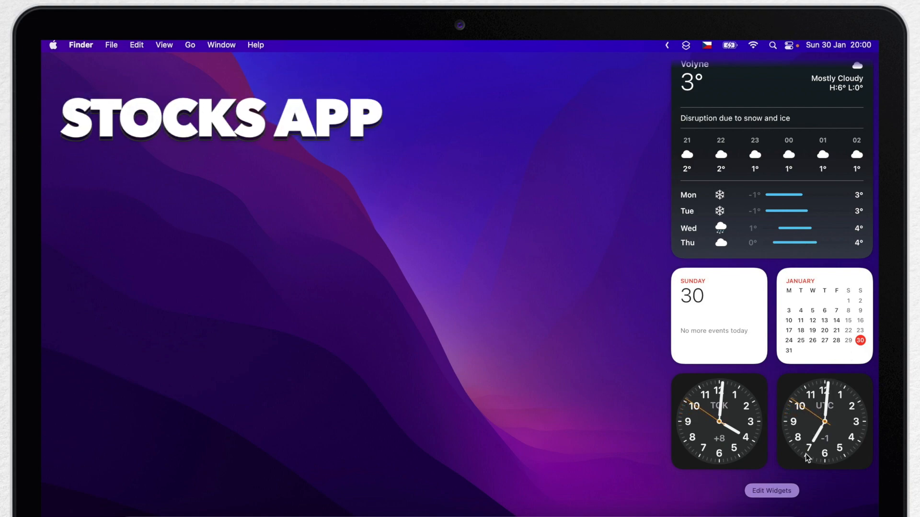
# Add a Stocks Symbol widget, currently showing DOW J, below the clocks.
pyautogui.click(771, 490)
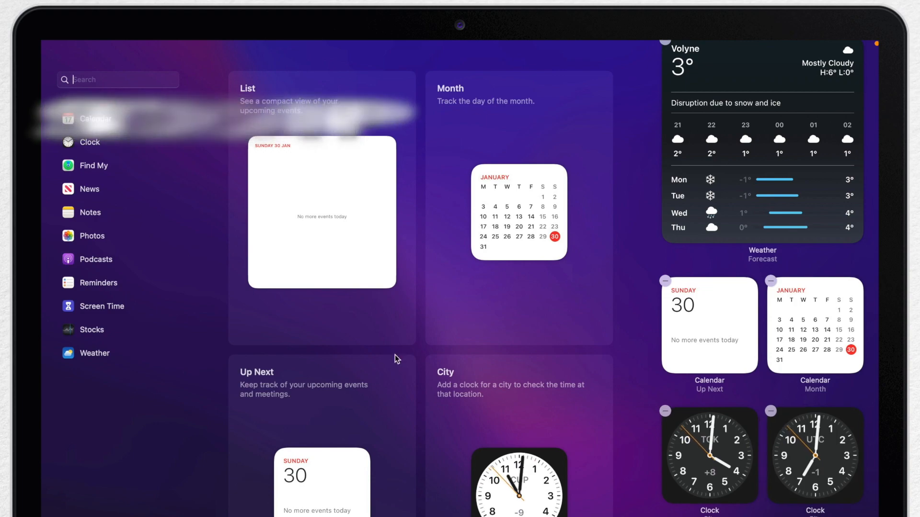
pyautogui.click(92, 328)
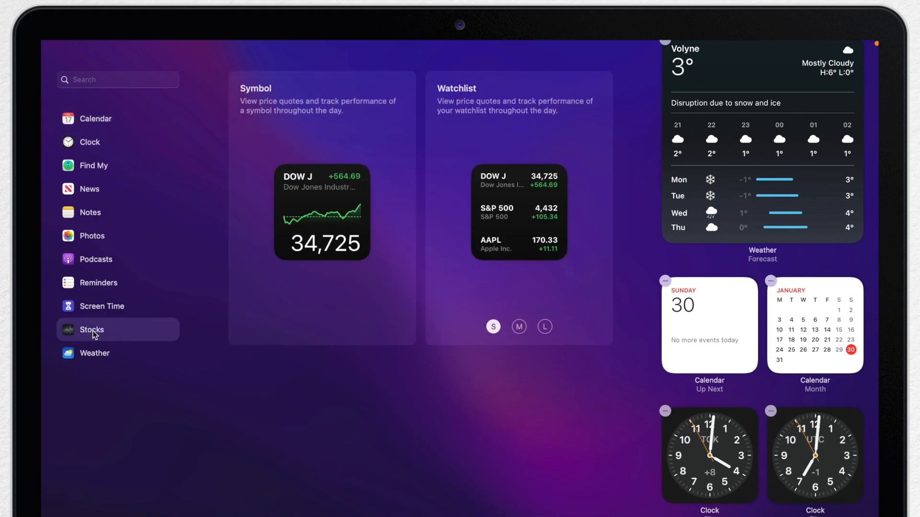
pyautogui.moveTo(113, 332)
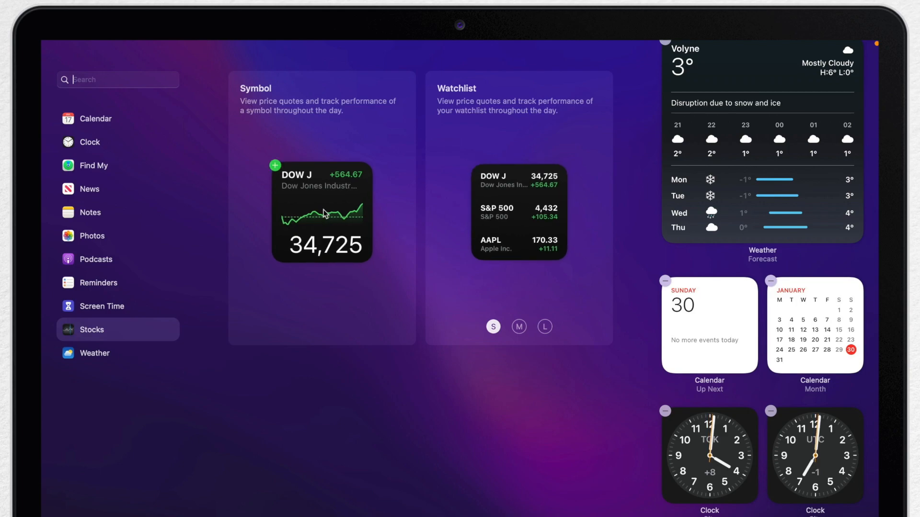
pyautogui.scroll(-3)
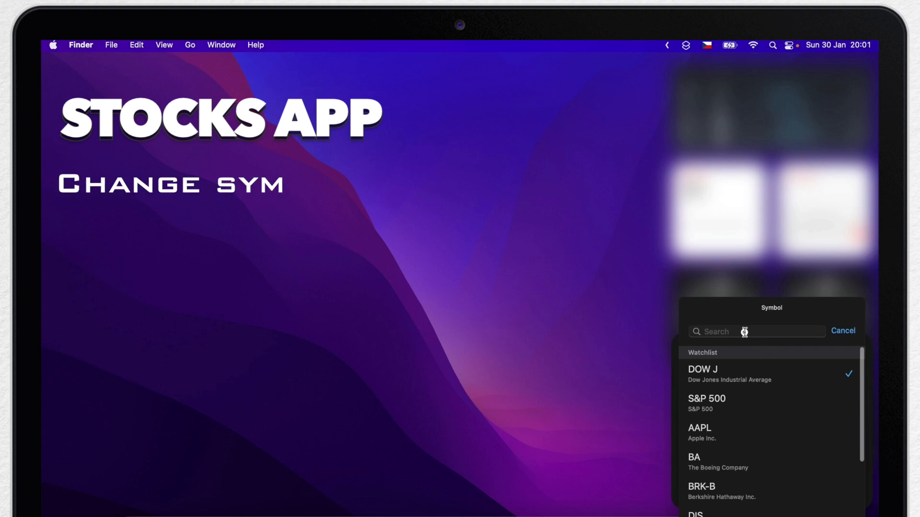
# Set the two stock widgets to AAPL (Apple Inc.) and gold futures GC=F.
pyautogui.write('Apple')
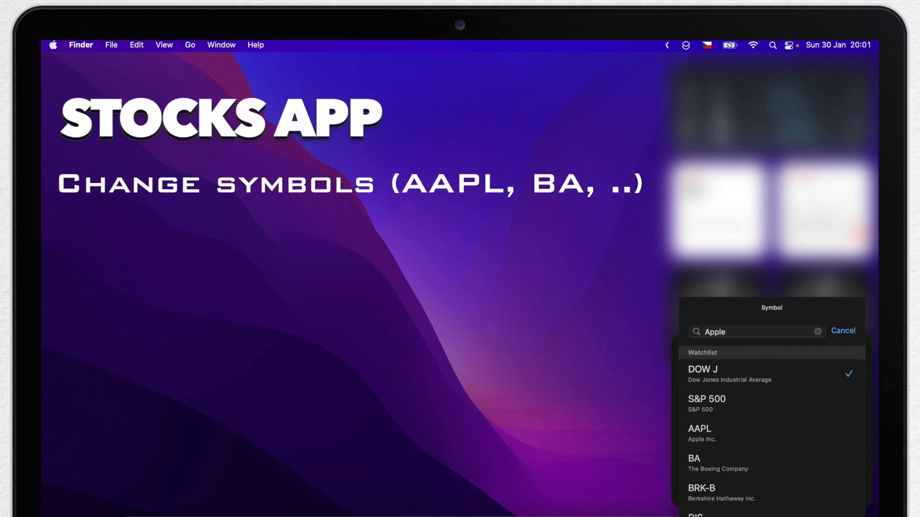
pyautogui.click(698, 433)
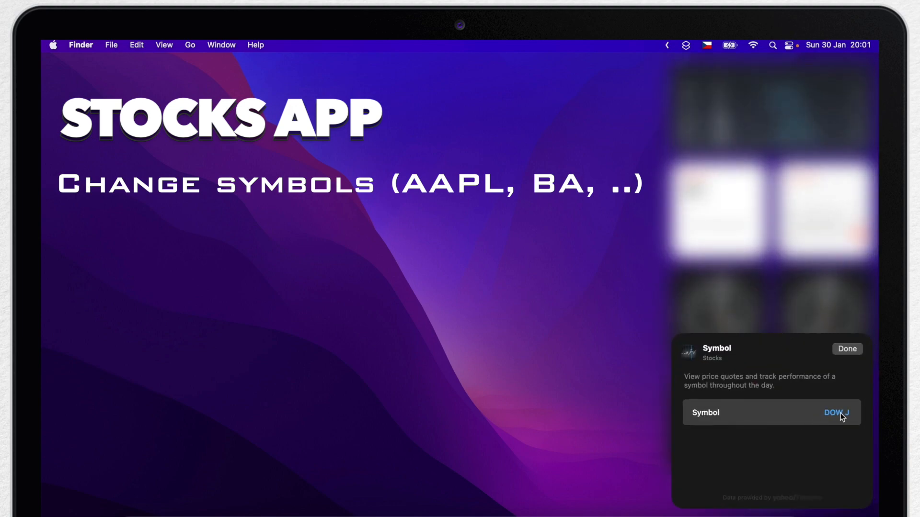
pyautogui.click(836, 412)
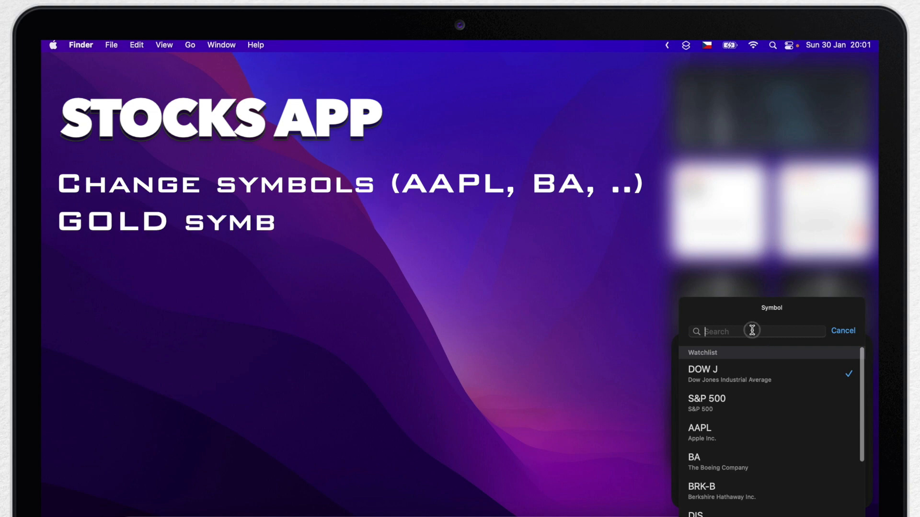
pyautogui.write('gold')
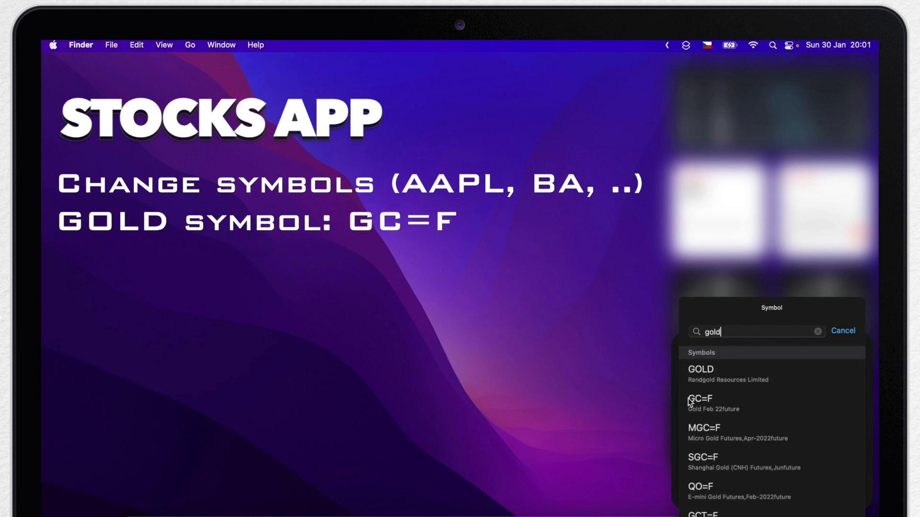
pyautogui.click(701, 403)
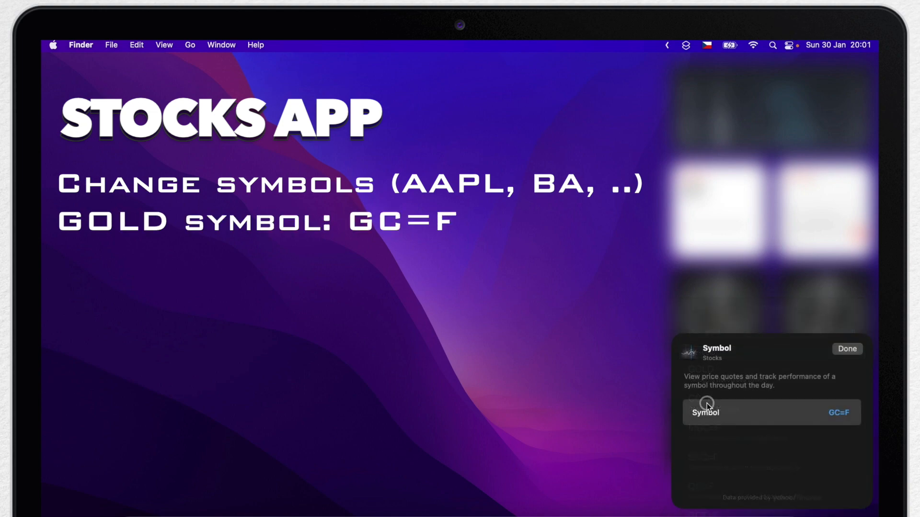
pyautogui.click(846, 349)
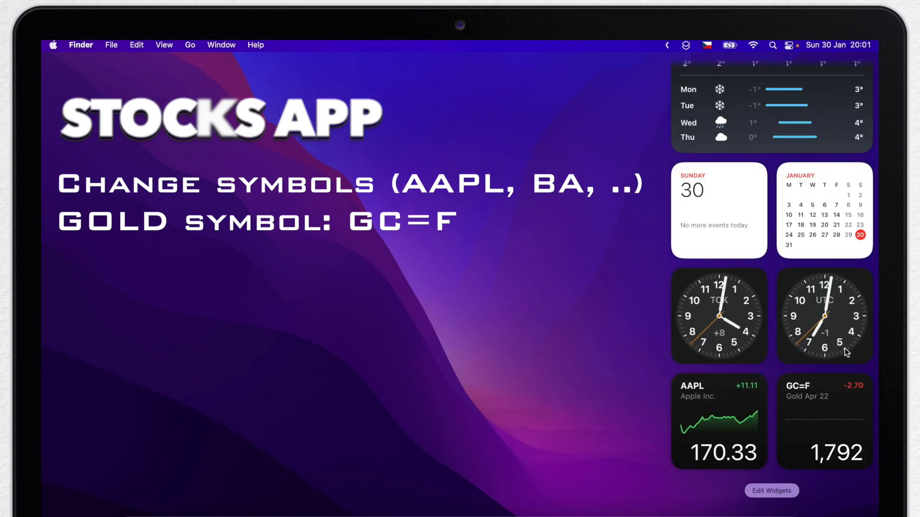
pyautogui.click(469, 333)
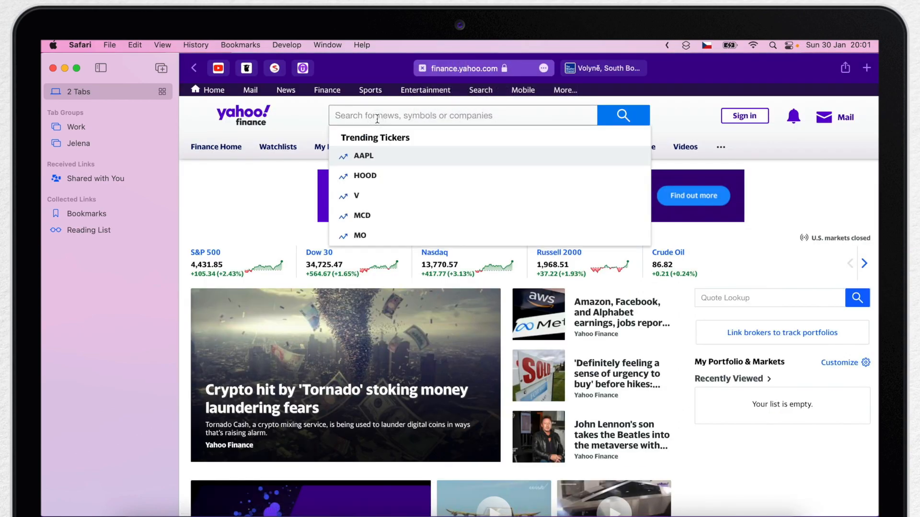
# Search Yahoo Finance for 'bitcoin' to find the BTC-USD ticker symbol.
pyautogui.write('bitcoin')
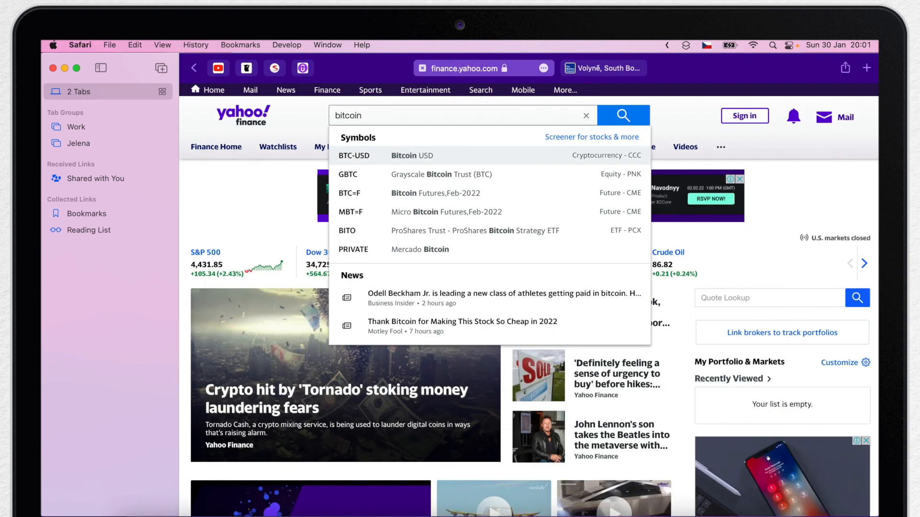
pyautogui.moveTo(481, 161)
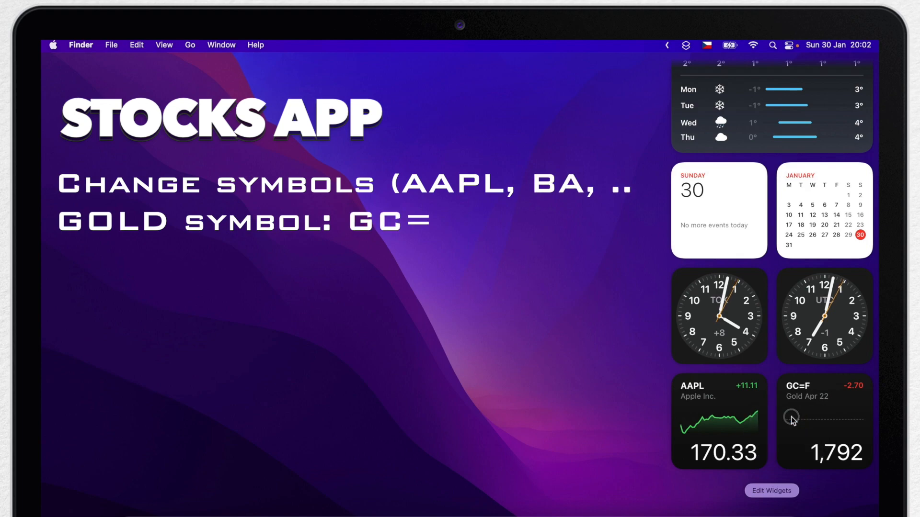
# Set the right stock widget's symbol to BTC-USD (Bitcoin USD).
pyautogui.write('bitcoin')
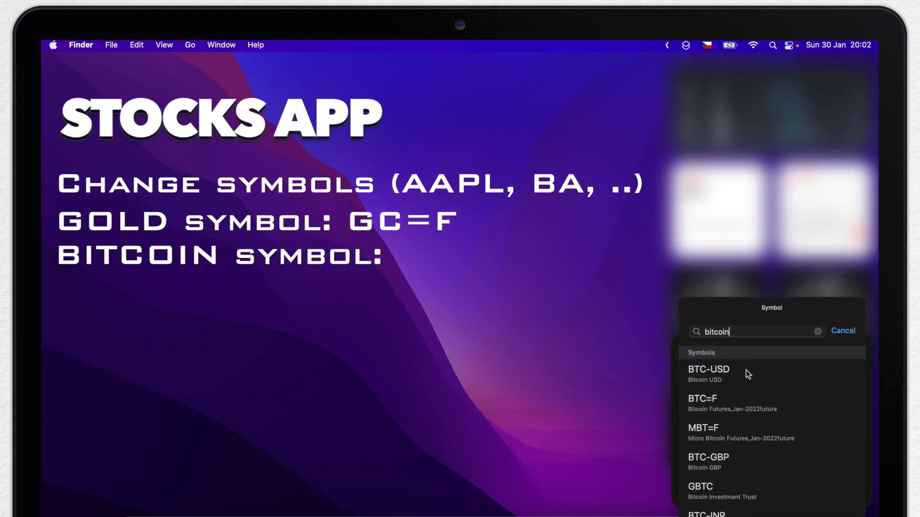
pyautogui.click(708, 373)
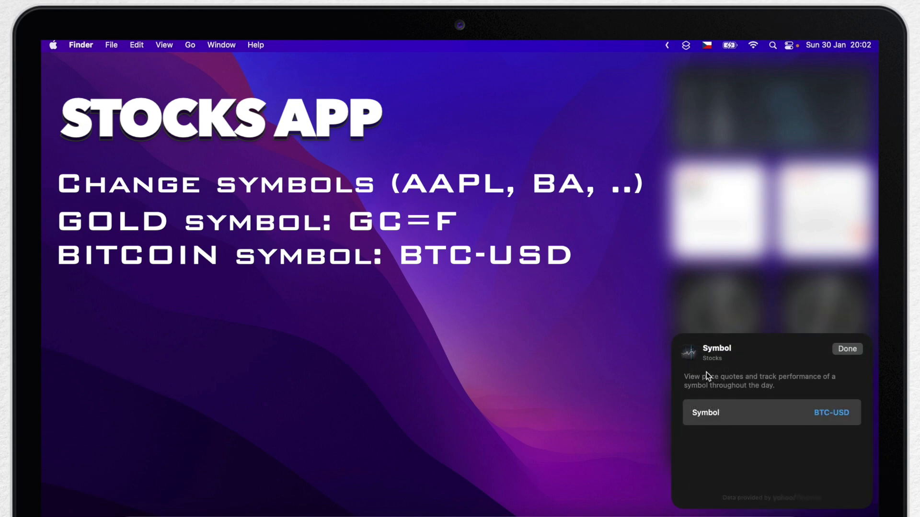
pyautogui.click(846, 349)
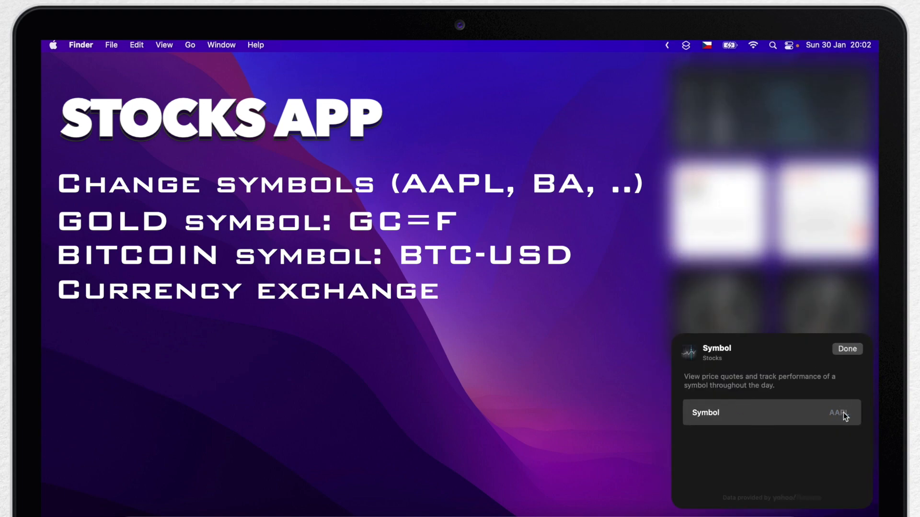
# Set the left stock widget's symbol to CZK=X, the USD/CZK exchange rate.
pyautogui.click(771, 412)
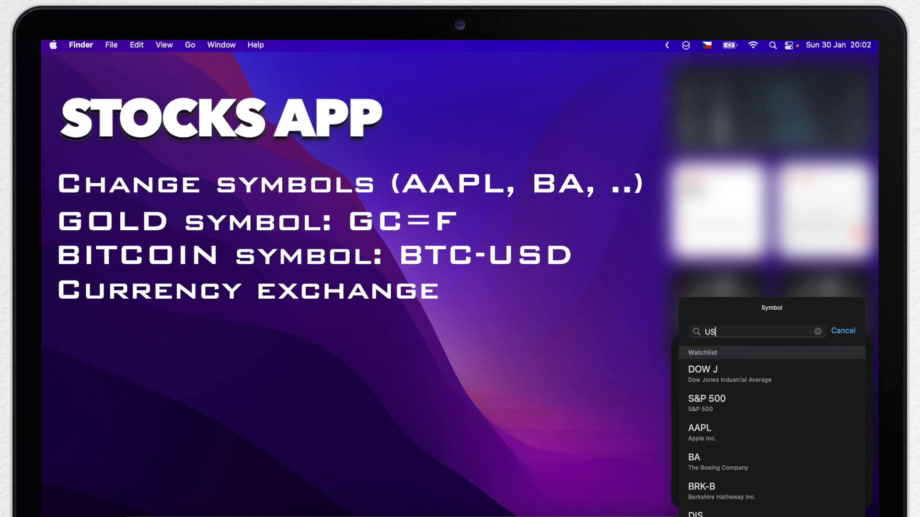
pyautogui.write('USD/CZK')
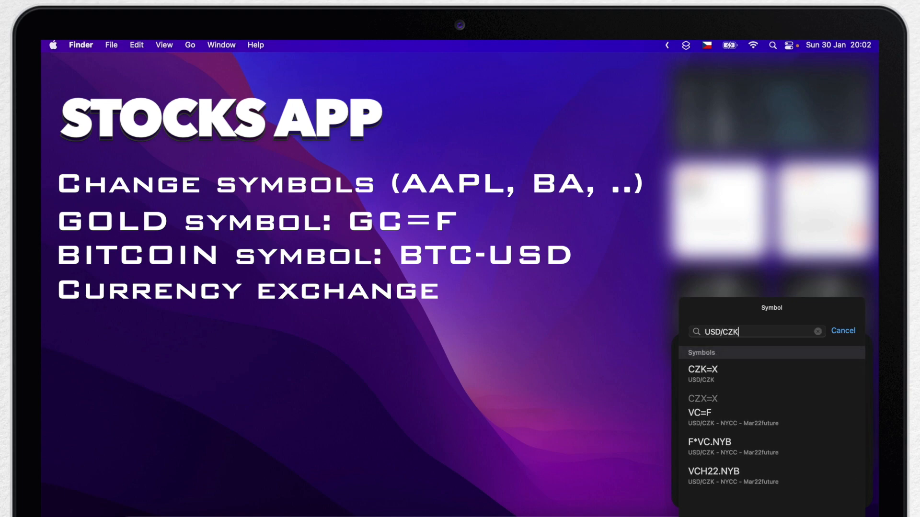
pyautogui.click(702, 370)
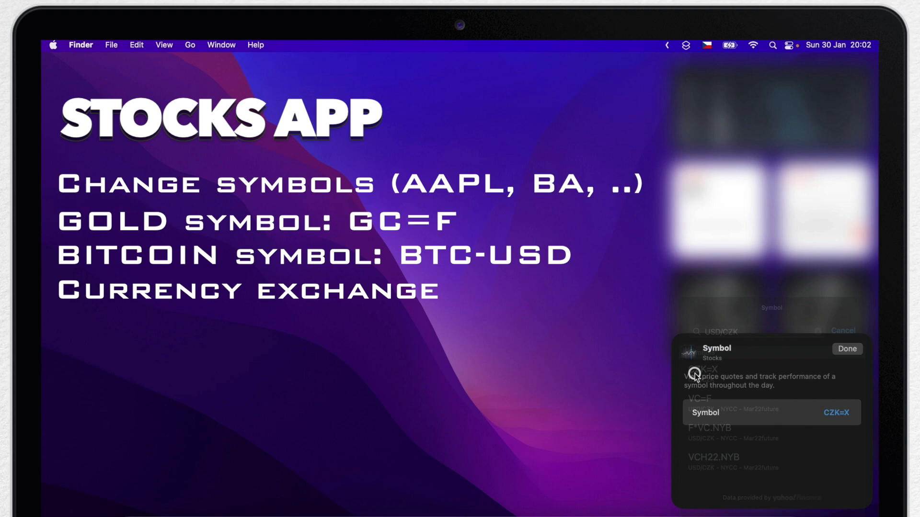
pyautogui.click(846, 349)
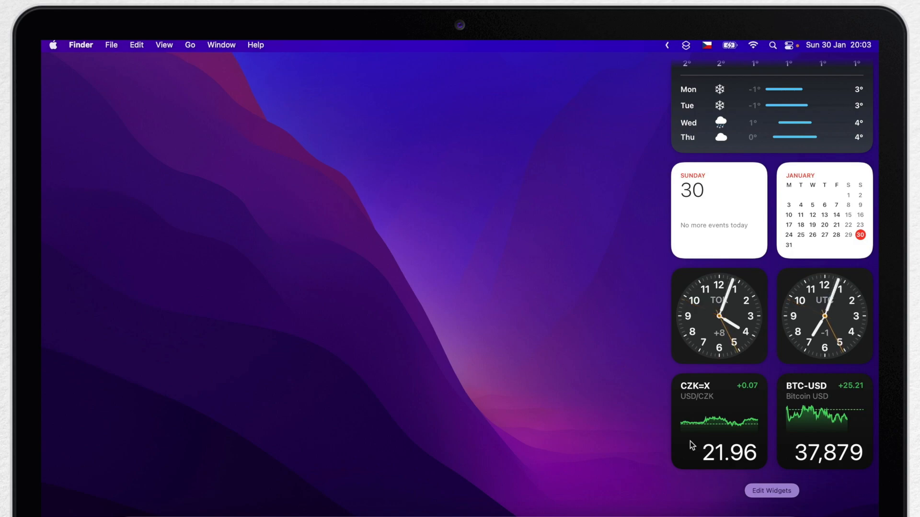
# Add the medium-size News Topic widget from the widget gallery.
pyautogui.click(771, 491)
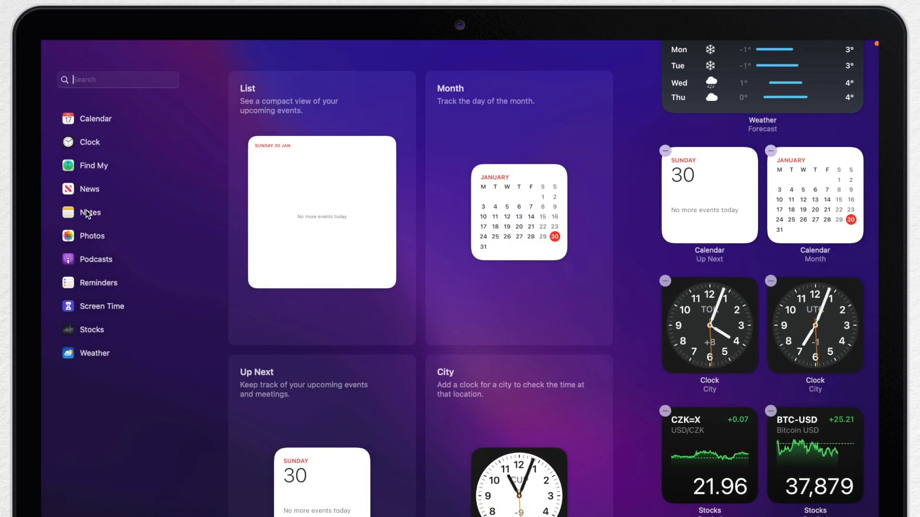
pyautogui.click(90, 189)
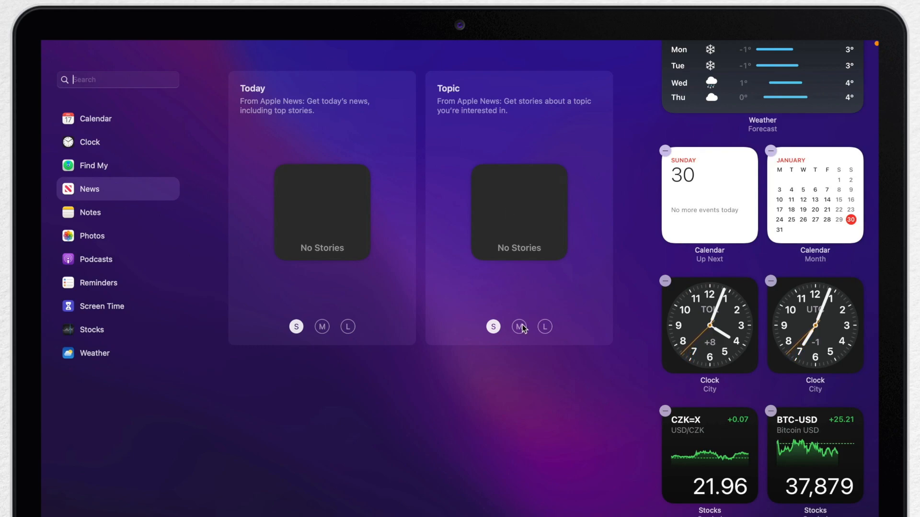
pyautogui.click(518, 327)
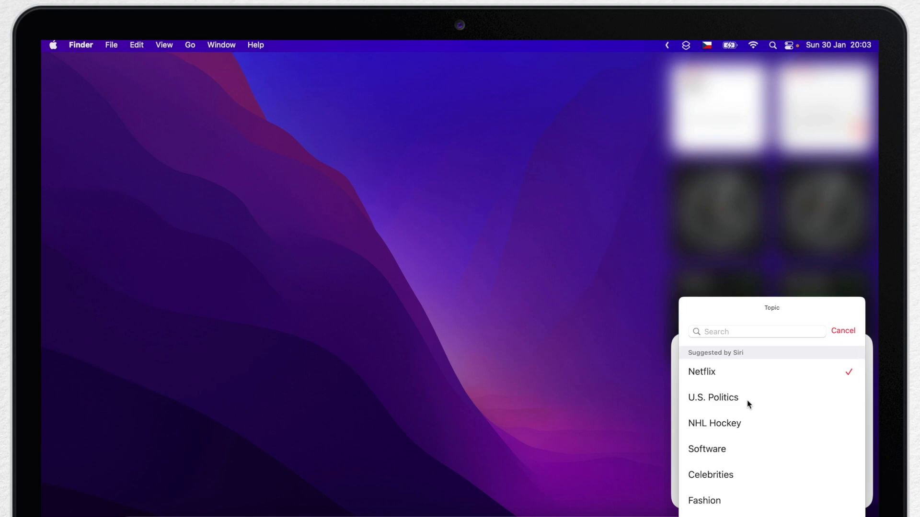
# Set the new News Topic widget's topic to Sports.
pyautogui.scroll(-3)
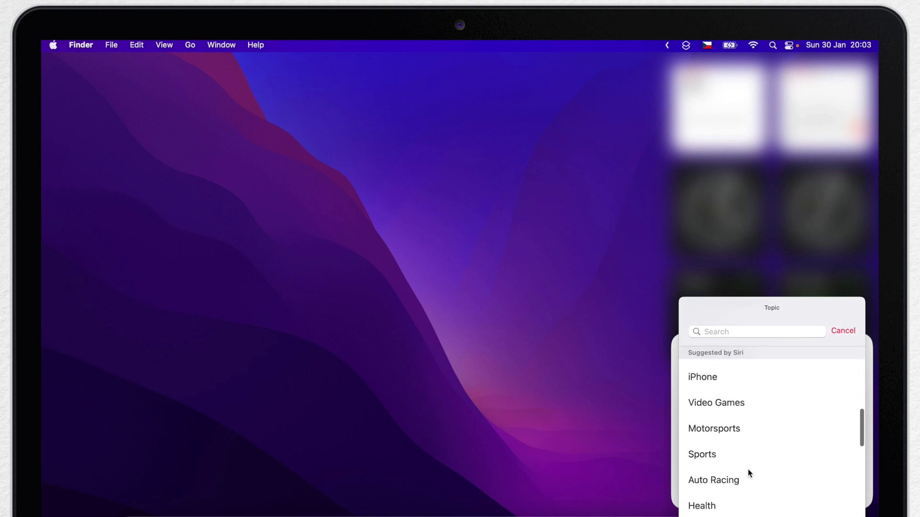
pyautogui.scroll(-3)
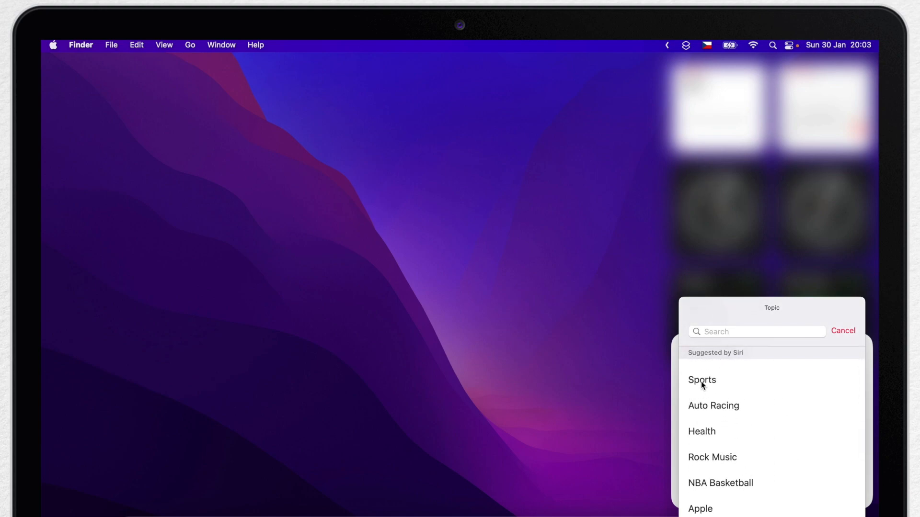
pyautogui.click(701, 380)
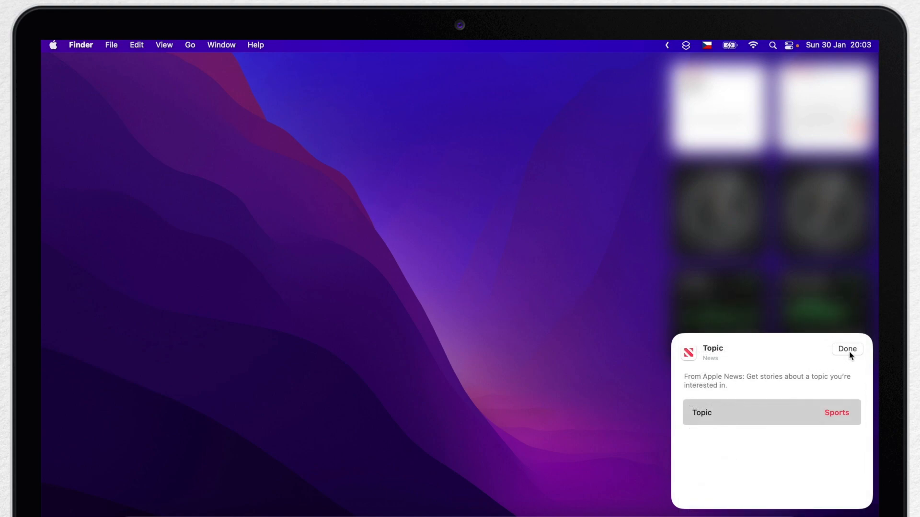
pyautogui.click(846, 349)
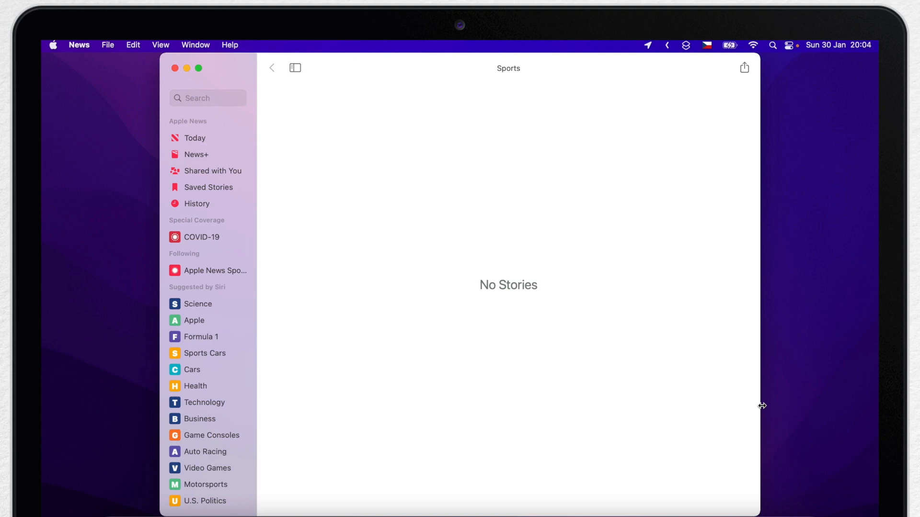
pyautogui.click(187, 68)
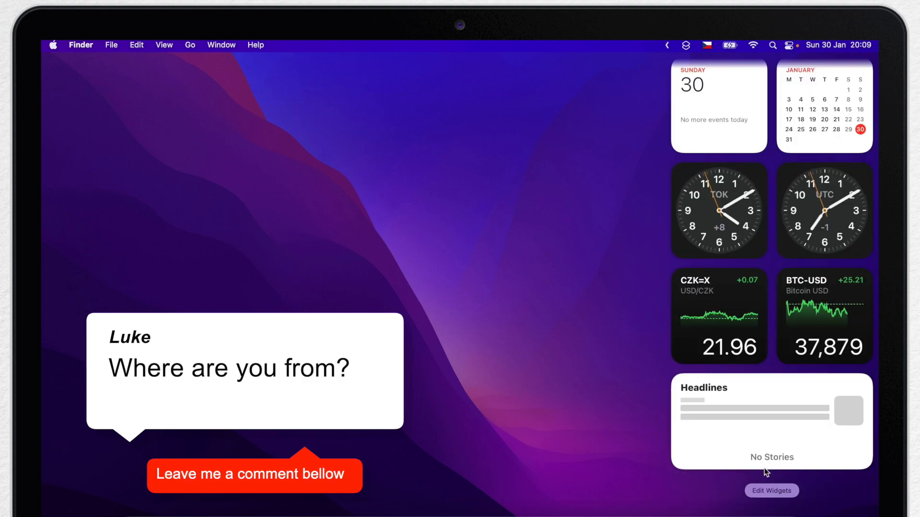
pyautogui.write('Does it wor')
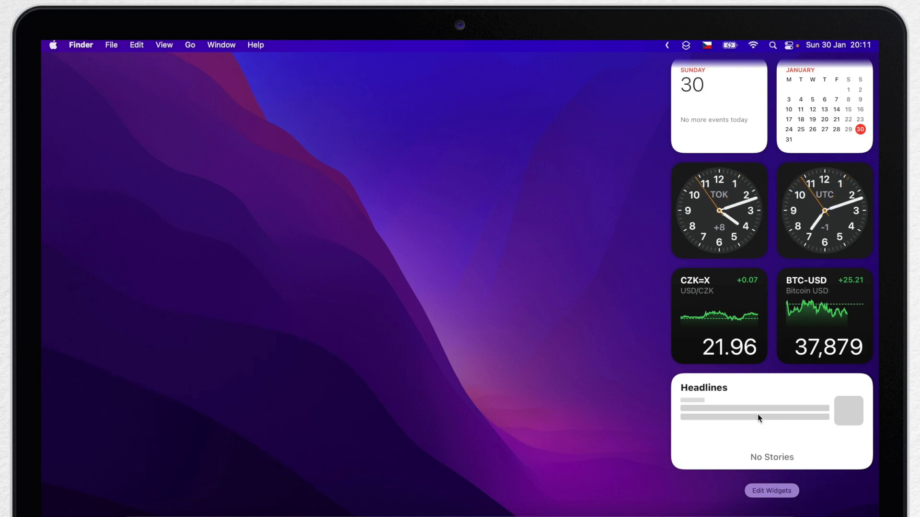
# Add a small Photos widget after comparing the S, M and L size previews.
pyautogui.click(771, 490)
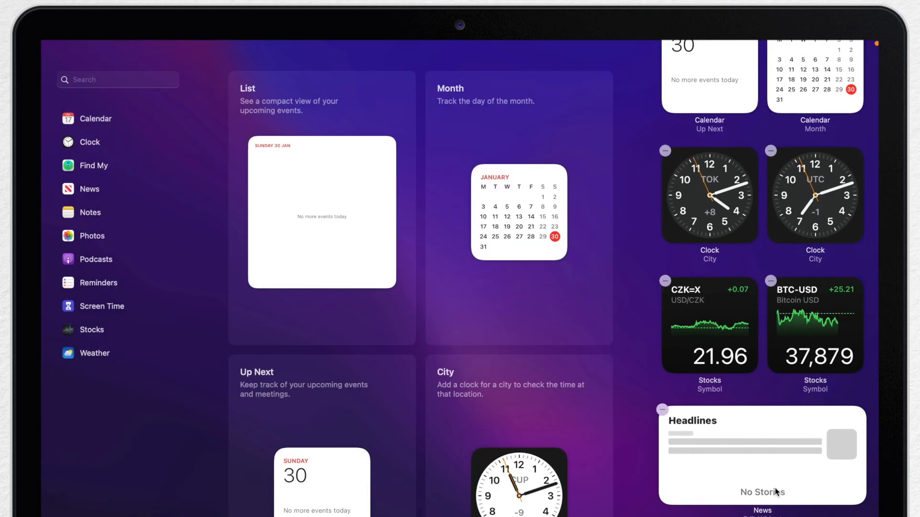
pyautogui.click(92, 236)
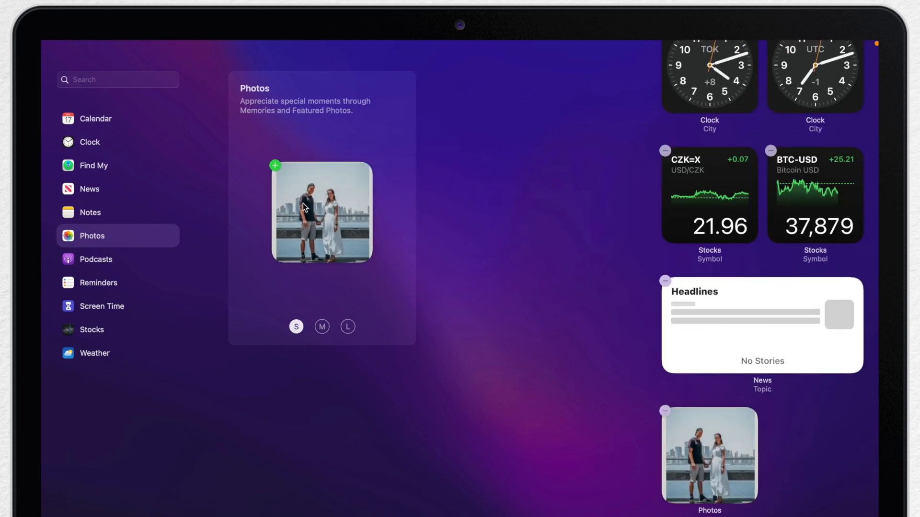
pyautogui.moveTo(670, 409)
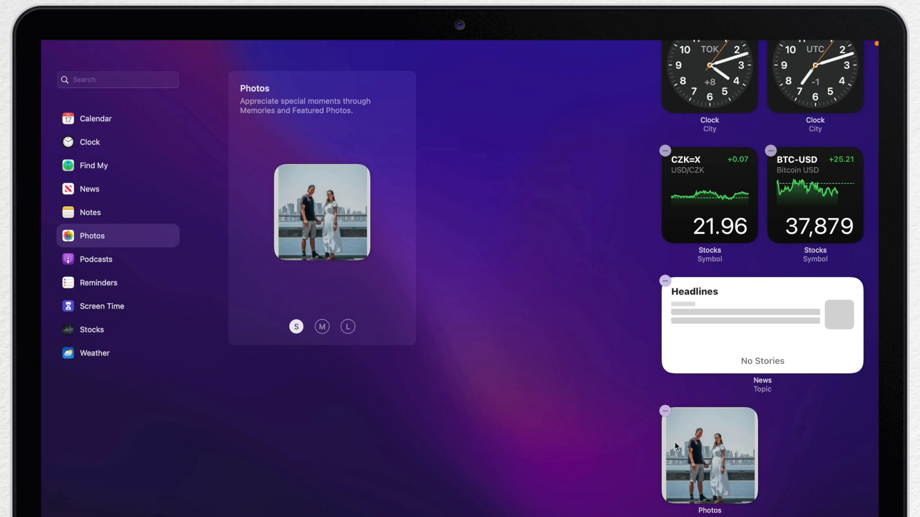
pyautogui.click(321, 327)
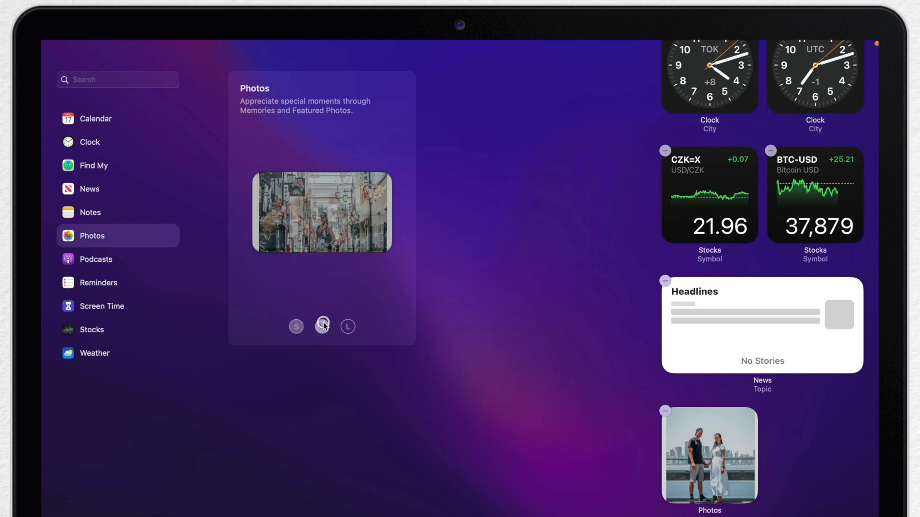
pyautogui.click(346, 326)
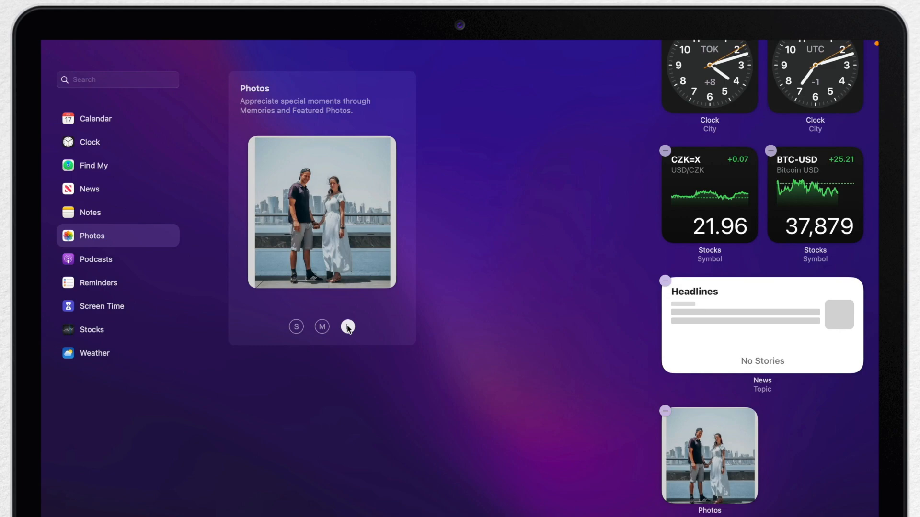
pyautogui.click(347, 326)
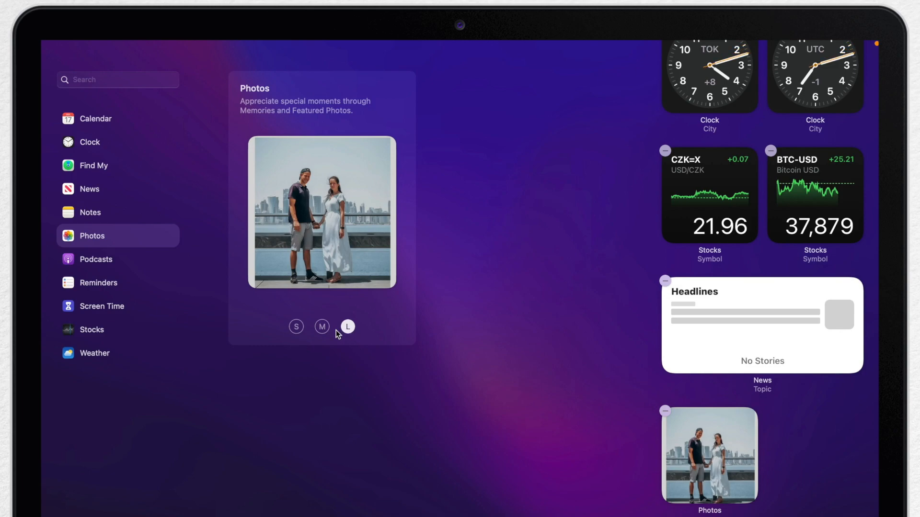
pyautogui.click(296, 327)
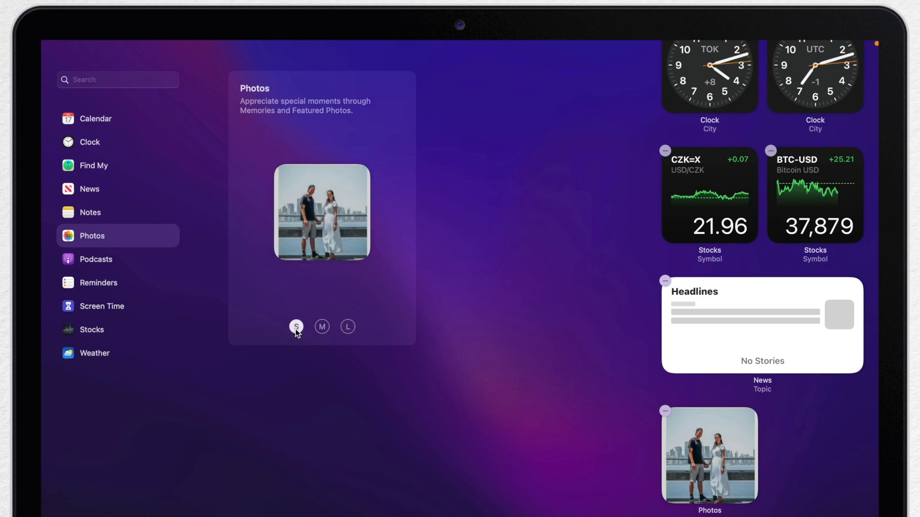
pyautogui.click(90, 213)
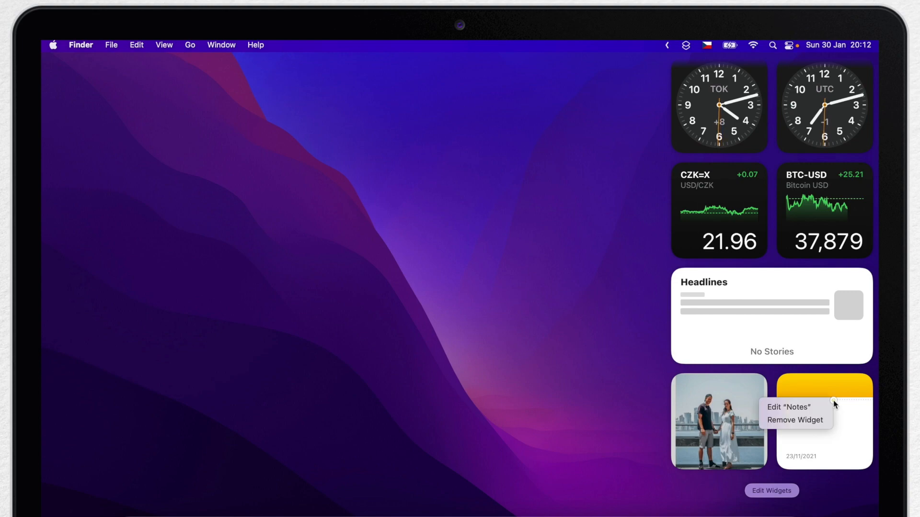
# Pin the FINAL CUT PRO note to the Notes widget and close Notification Center.
pyautogui.click(789, 407)
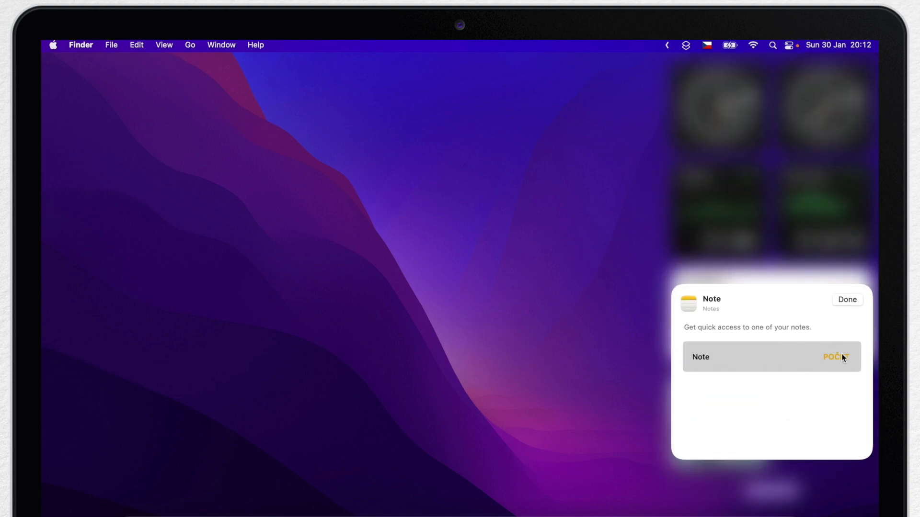
pyautogui.click(770, 357)
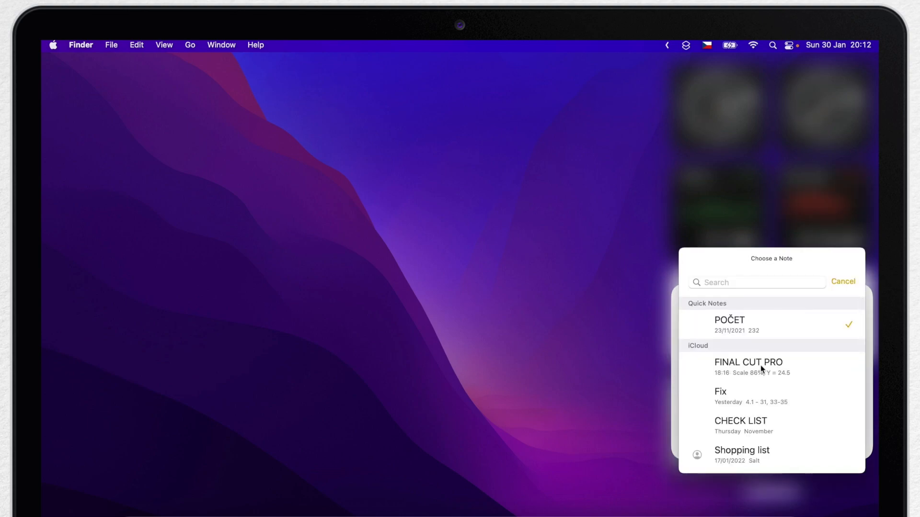
pyautogui.click(748, 362)
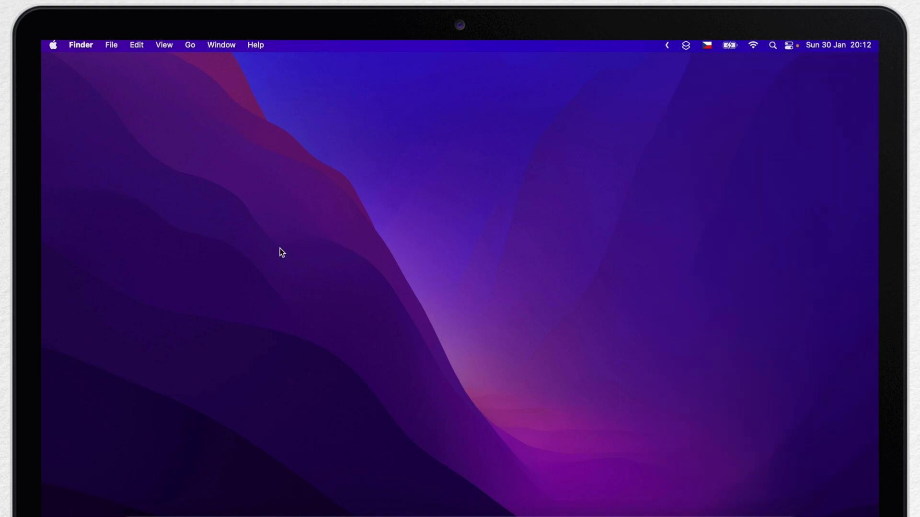
pyautogui.click(838, 45)
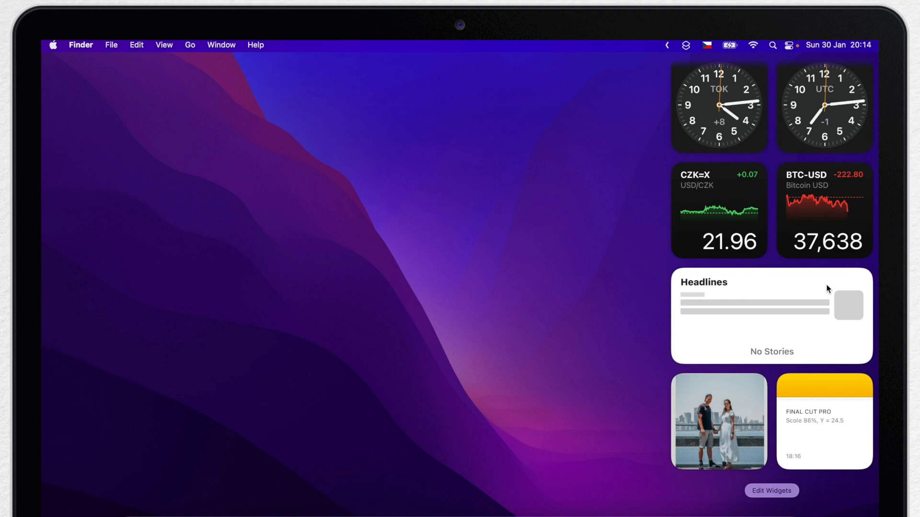
pyautogui.moveTo(671, 193)
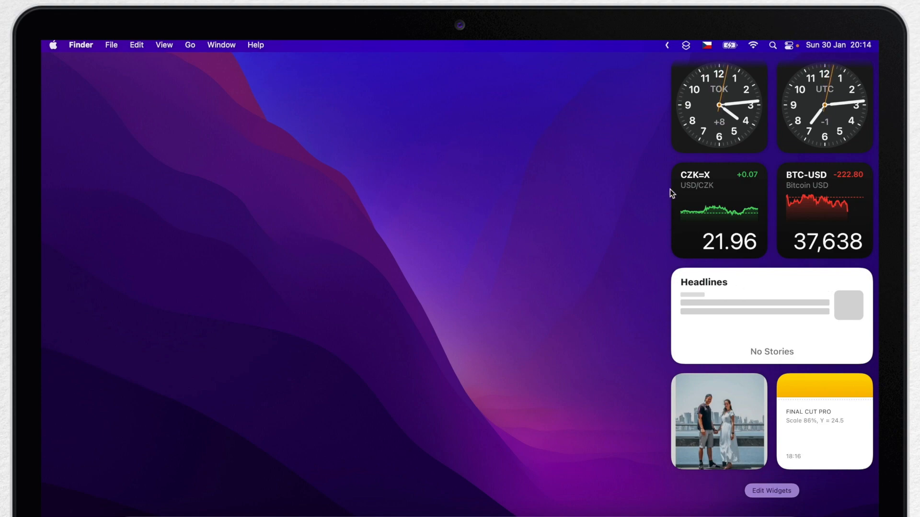
# Scroll through Notification Center to review the full widget layout.
pyautogui.scroll(-3)
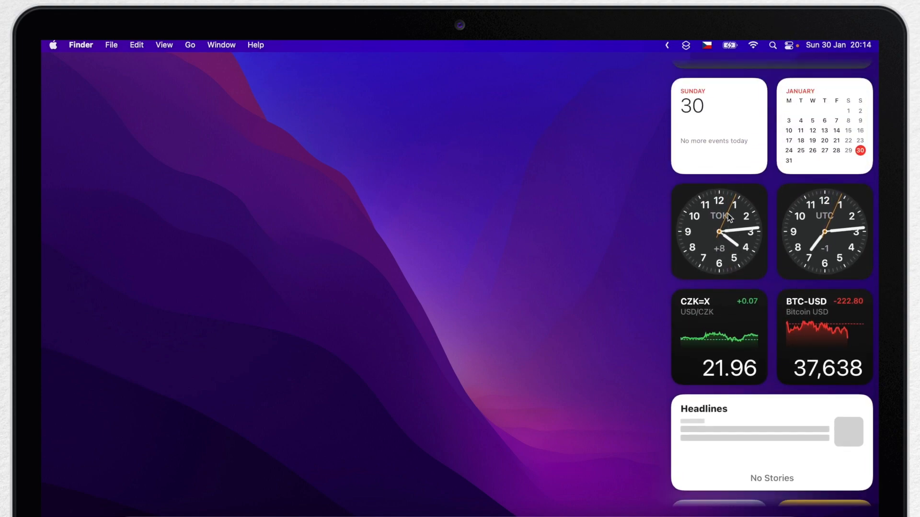